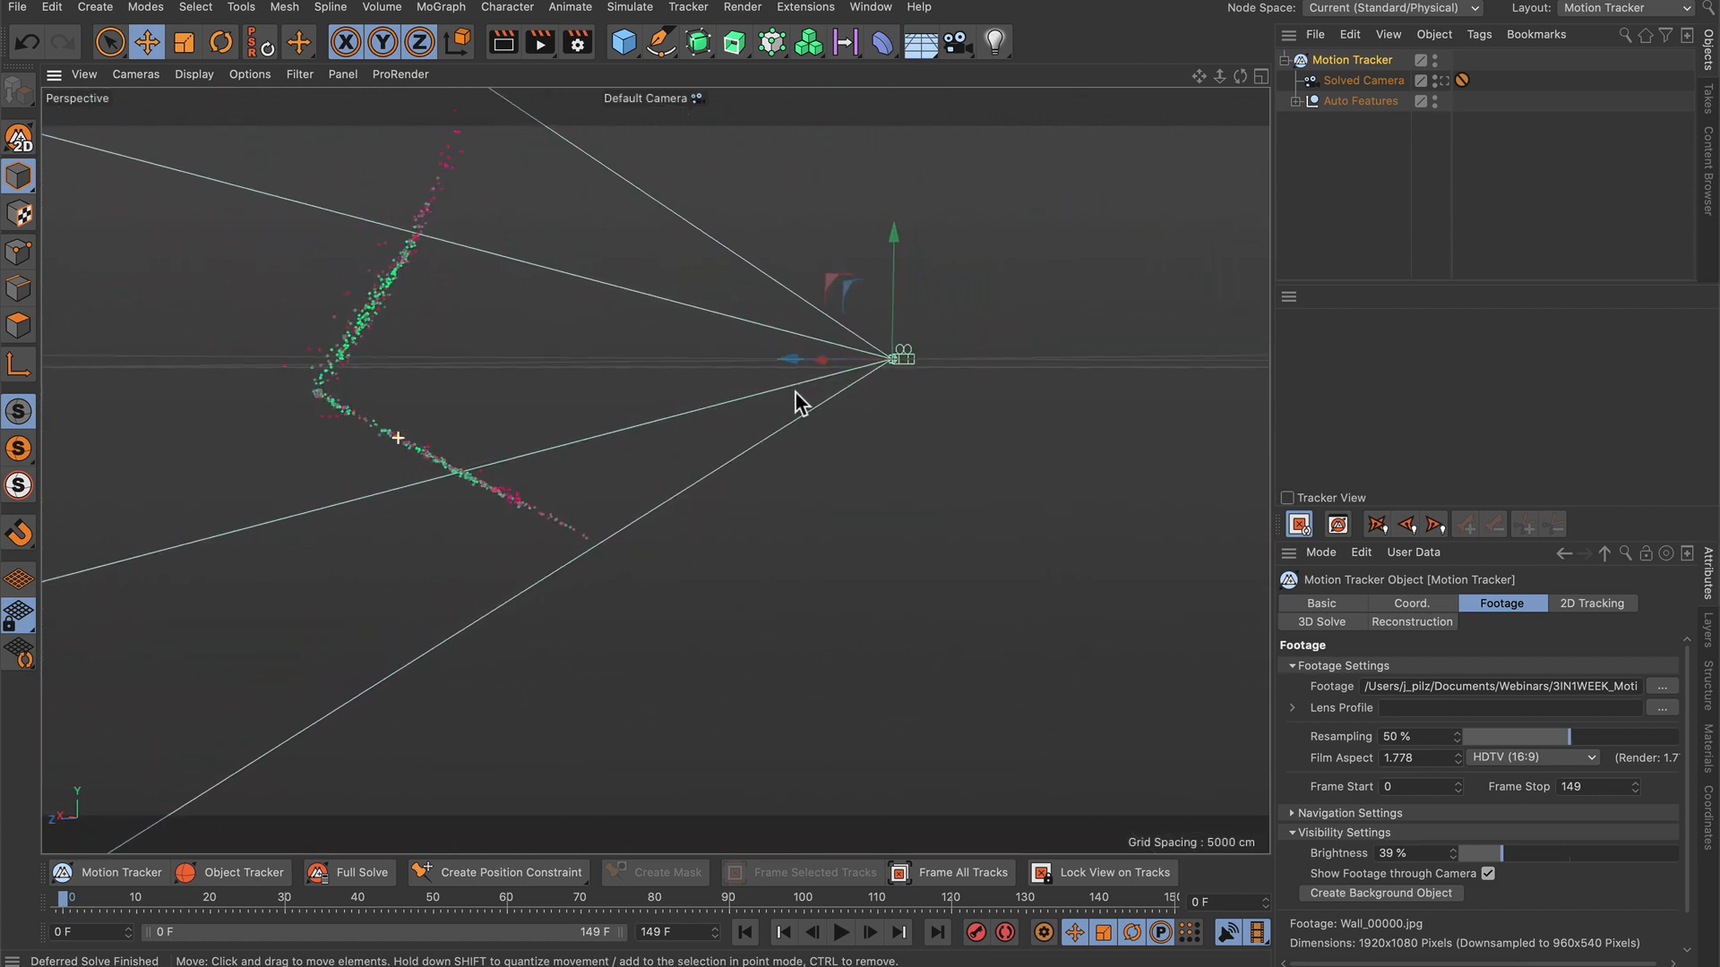
Orbit around the tracked point cloud before viewing through the Solved Camera
{"action": "left_click_drag", "start_coordinate": [801, 403], "coordinate": [467, 477]}
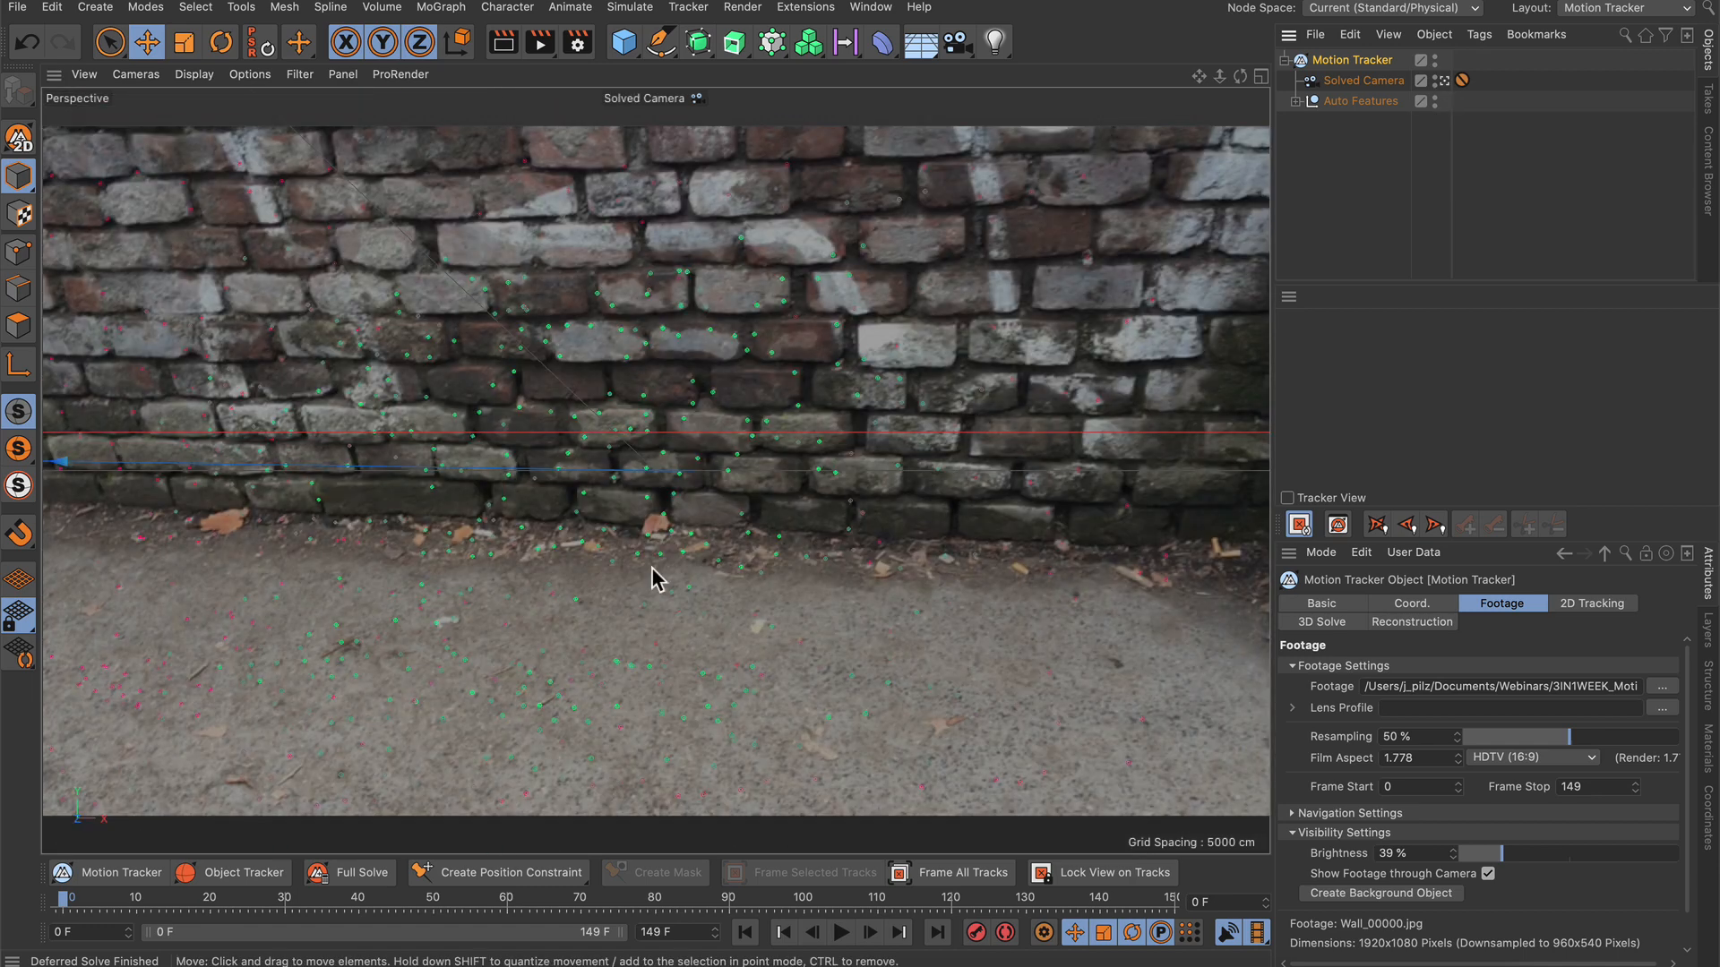
{"action": "mouse_move", "coordinate": [457, 697]}
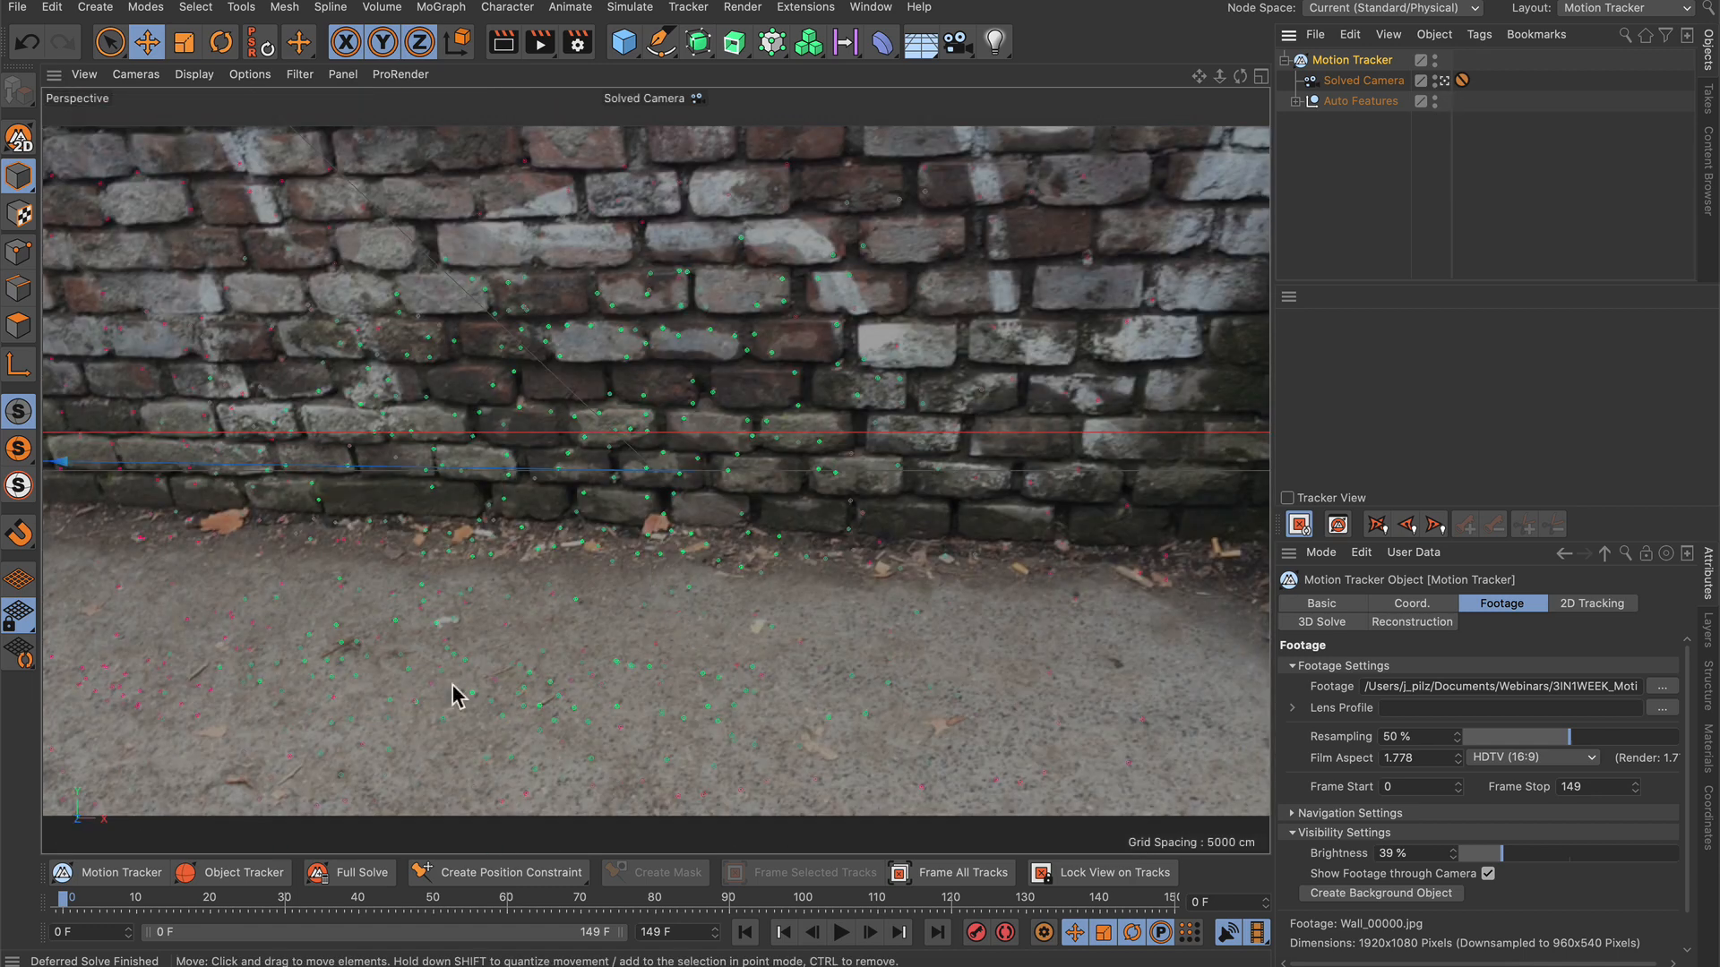
{"action": "mouse_move", "coordinate": [593, 830]}
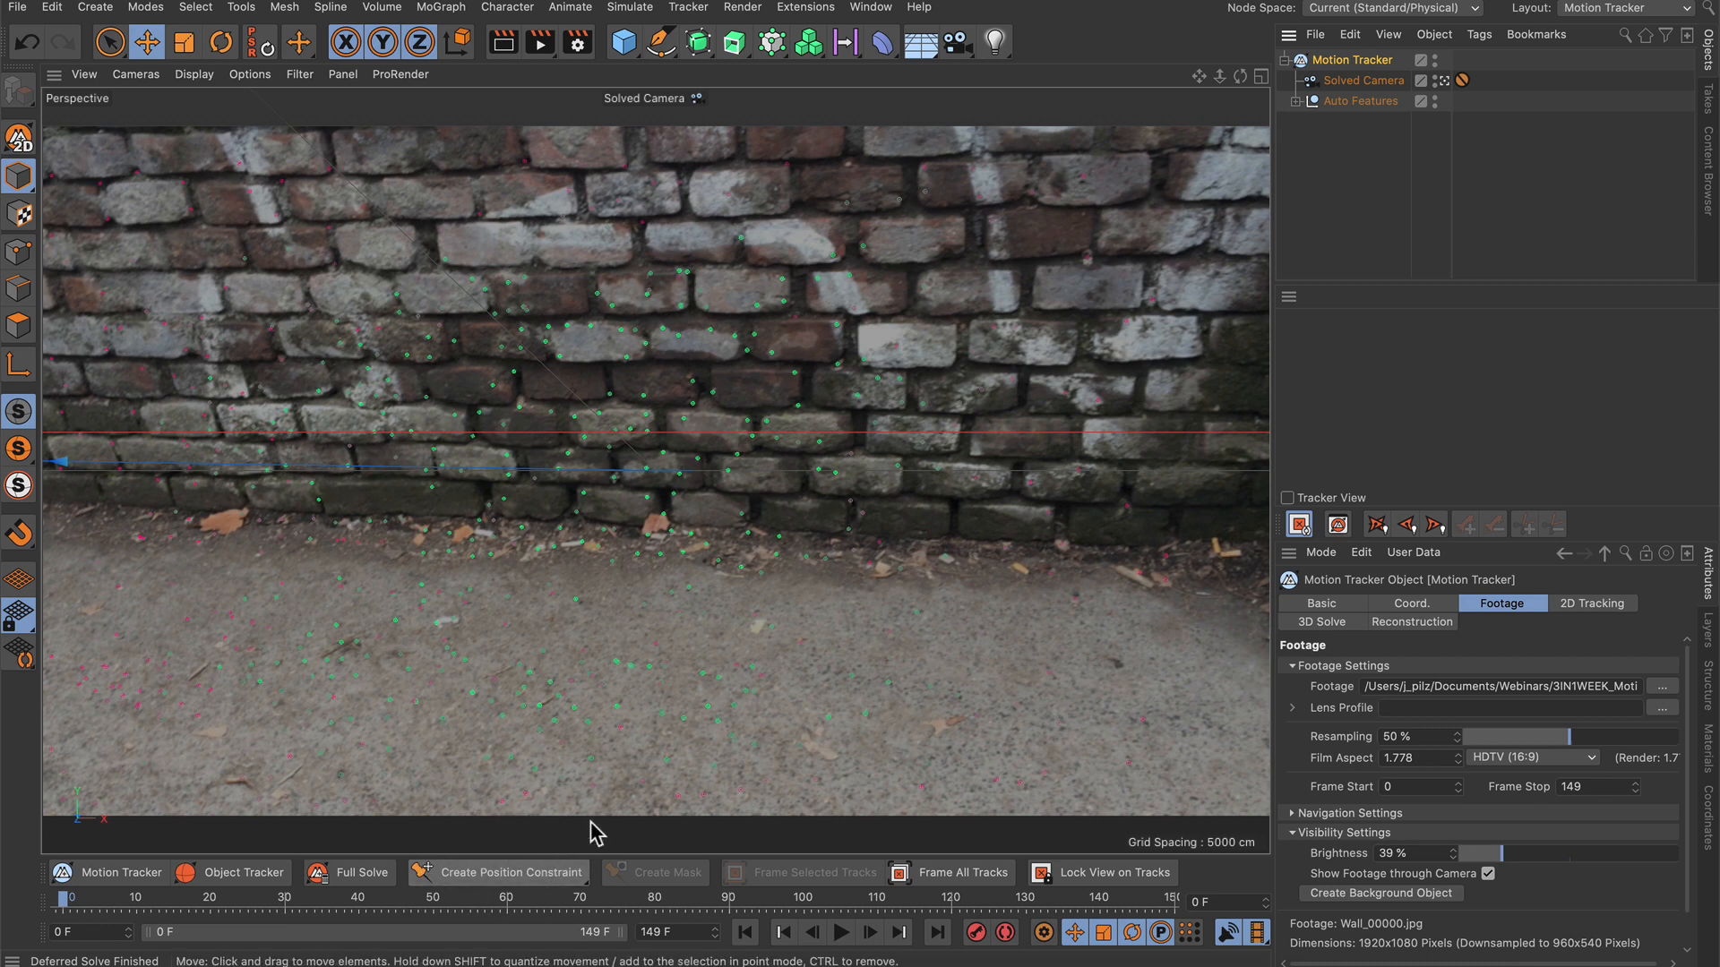
{"action": "mouse_move", "coordinate": [792, 154]}
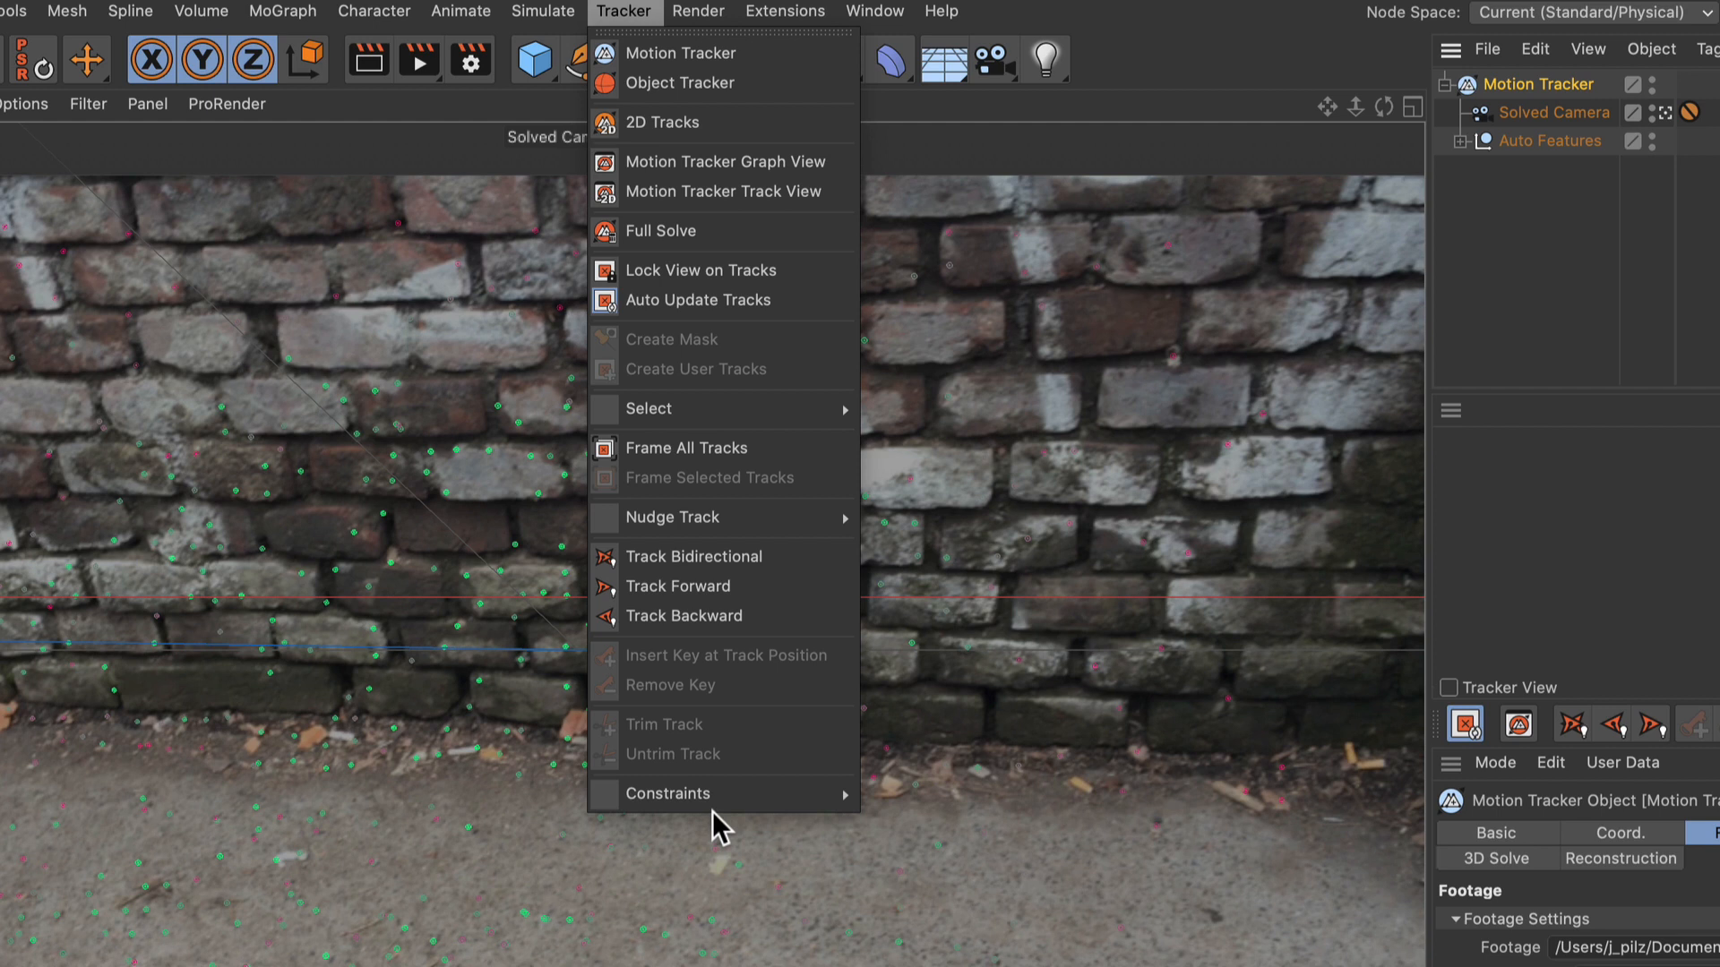
{"action": "mouse_move", "coordinate": [667, 793]}
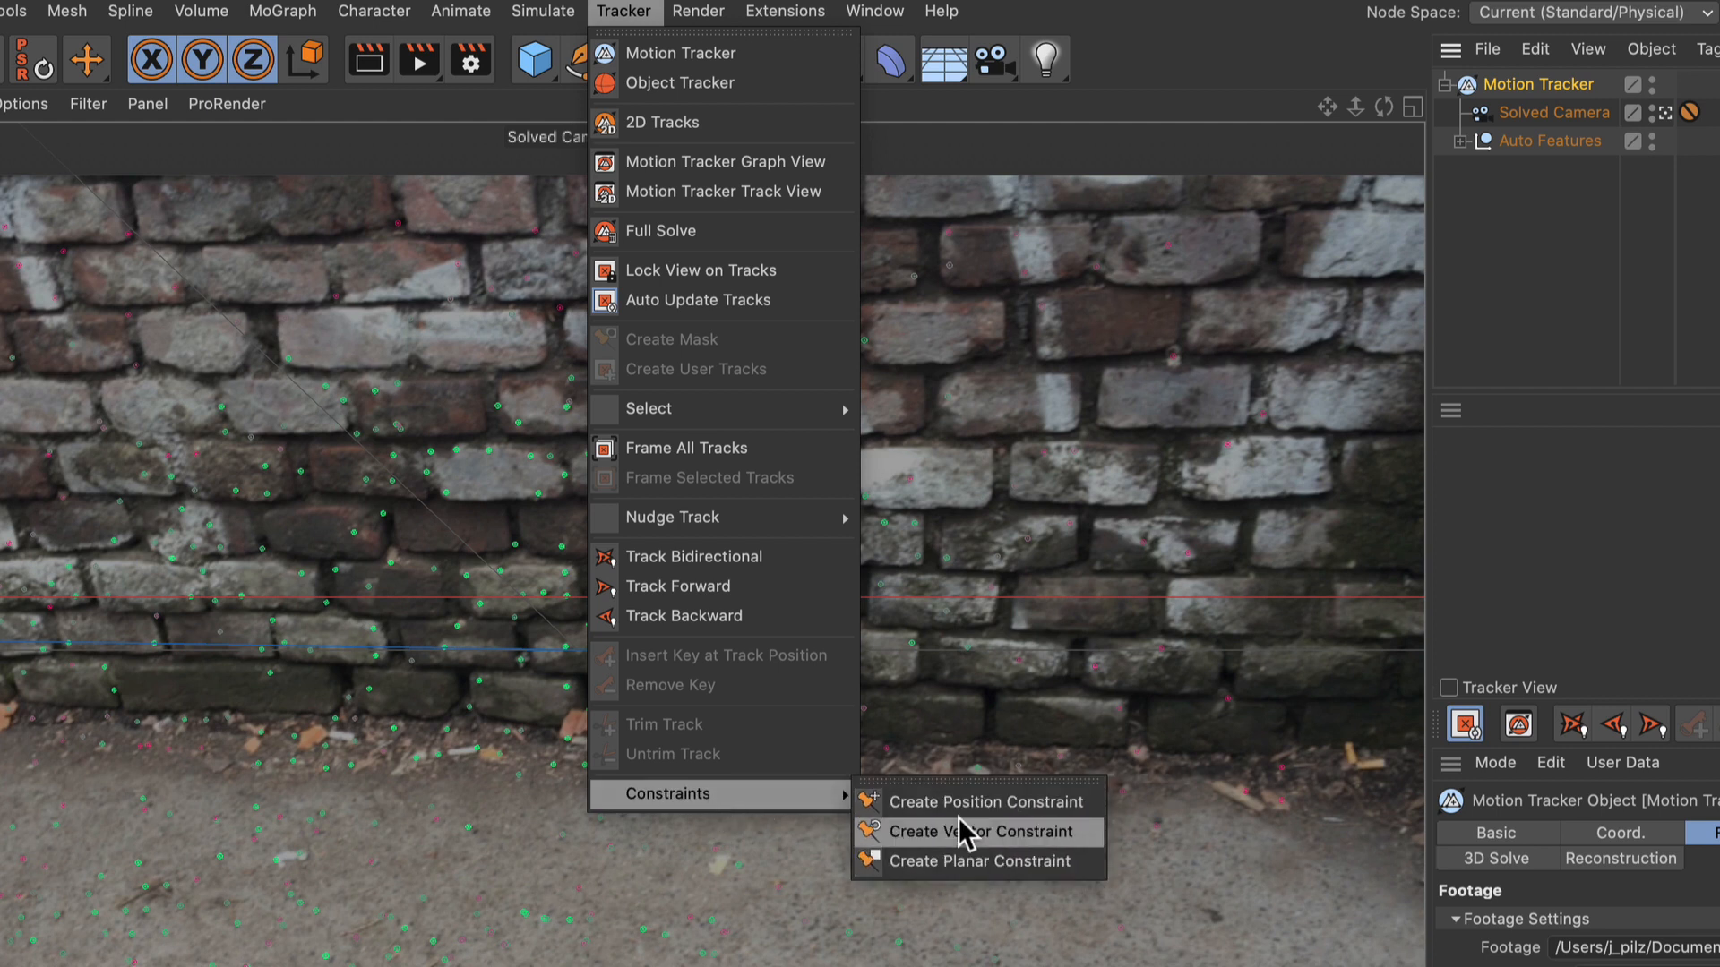
{"action": "mouse_move", "coordinate": [1000, 823]}
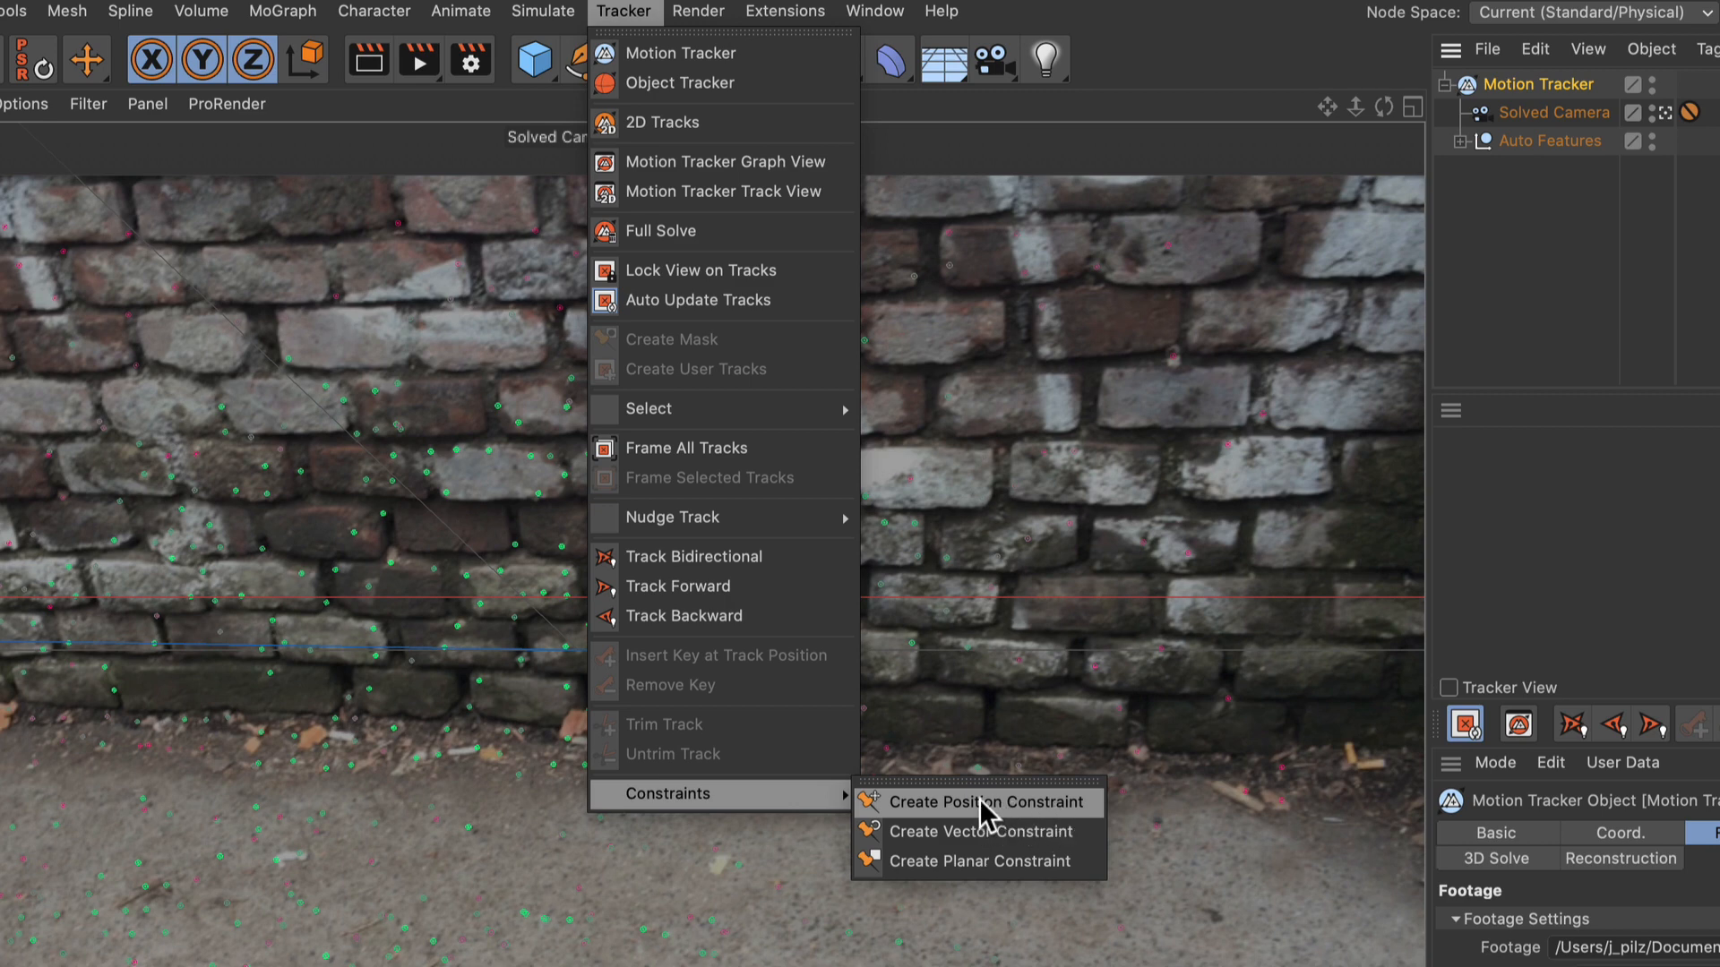
{"action": "mouse_move", "coordinate": [971, 817]}
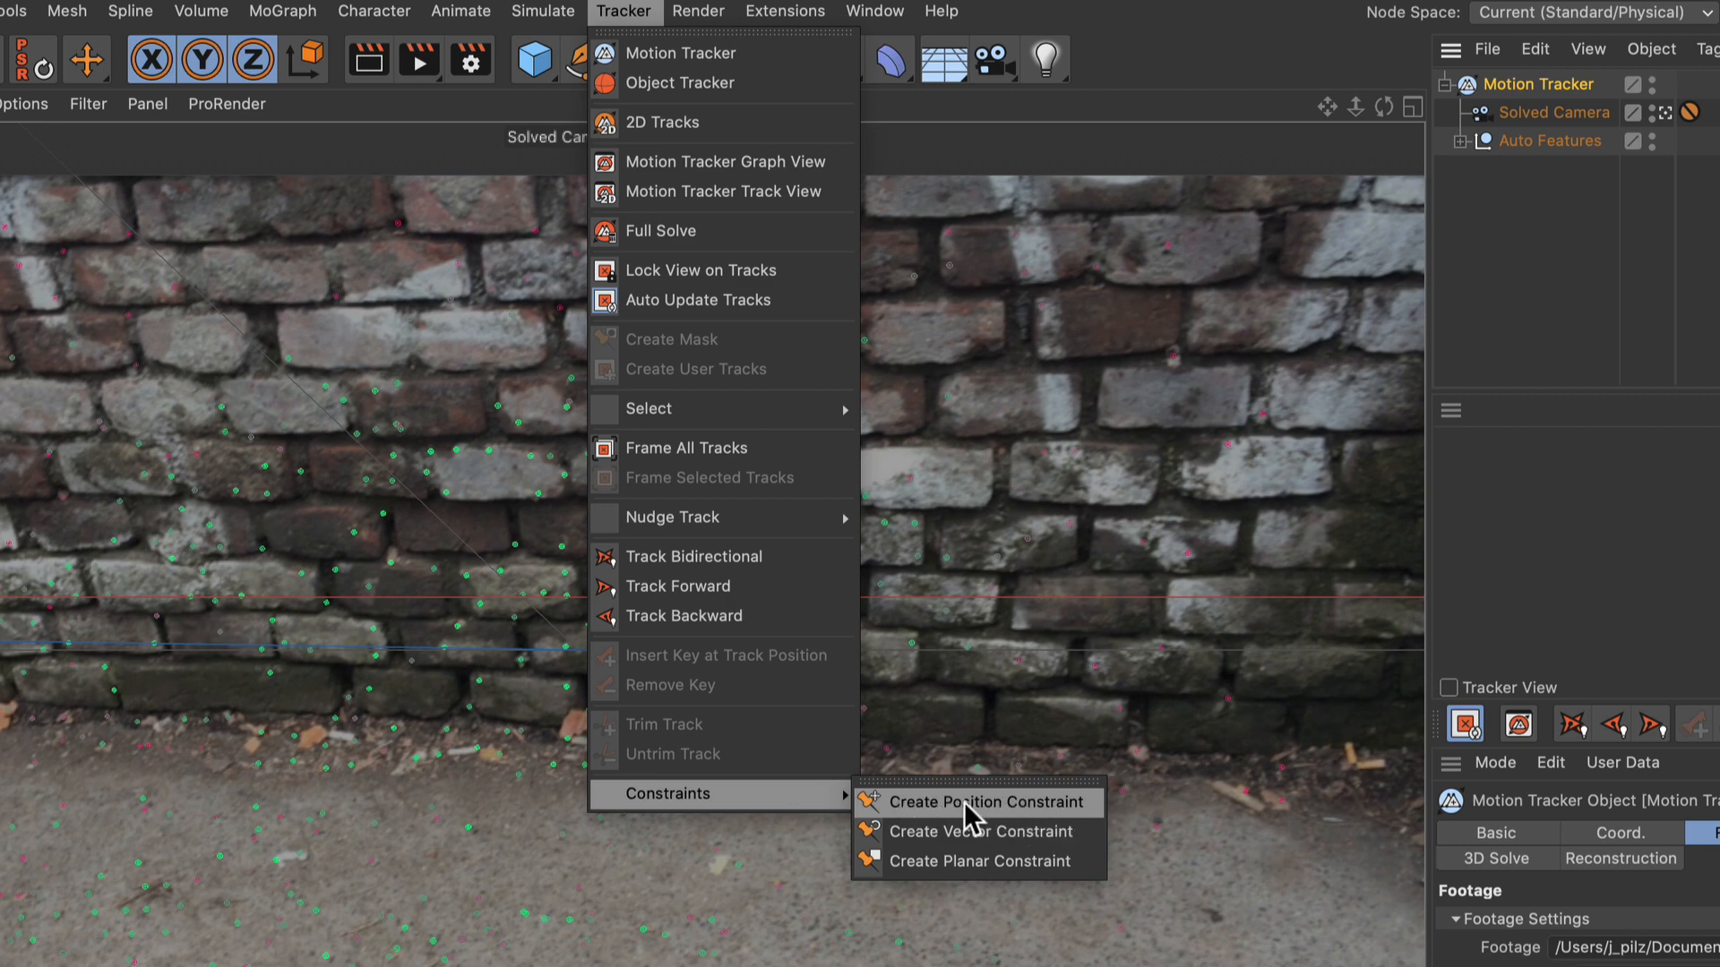
Start a position constraint and move to frame 88 to pick ground feature Auto 0180 at 0,0,0
{"action": "left_click", "coordinate": [985, 803]}
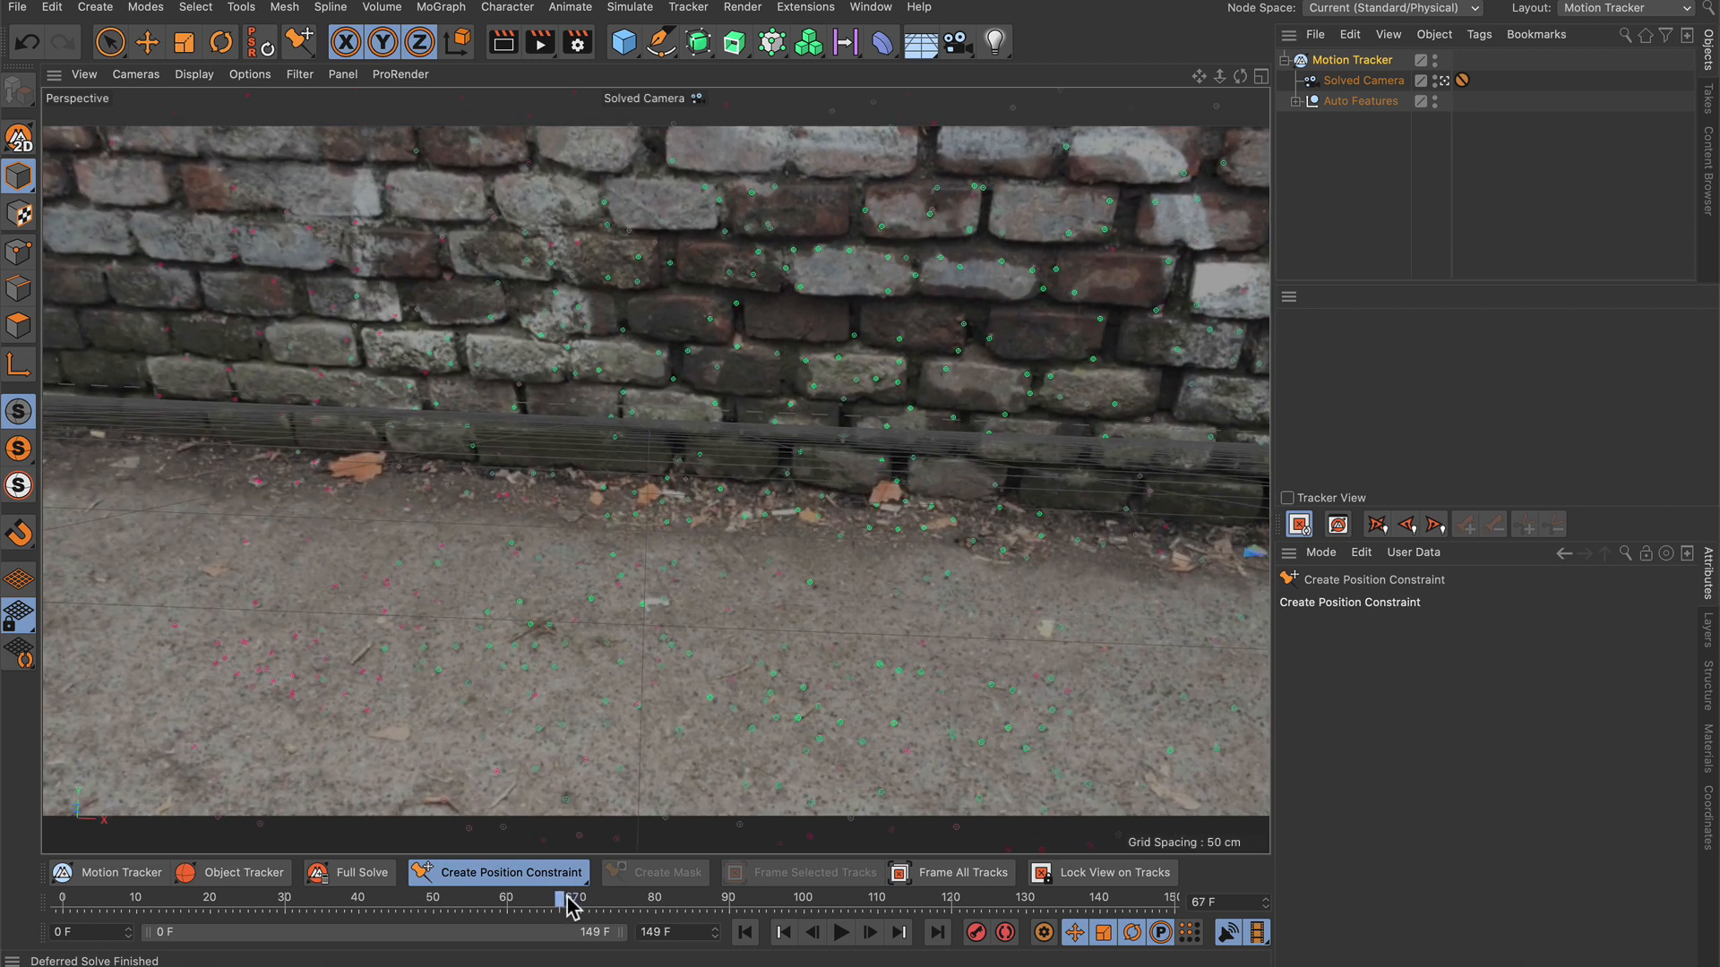
{"action": "left_click_drag", "start_coordinate": [565, 899], "coordinate": [723, 899]}
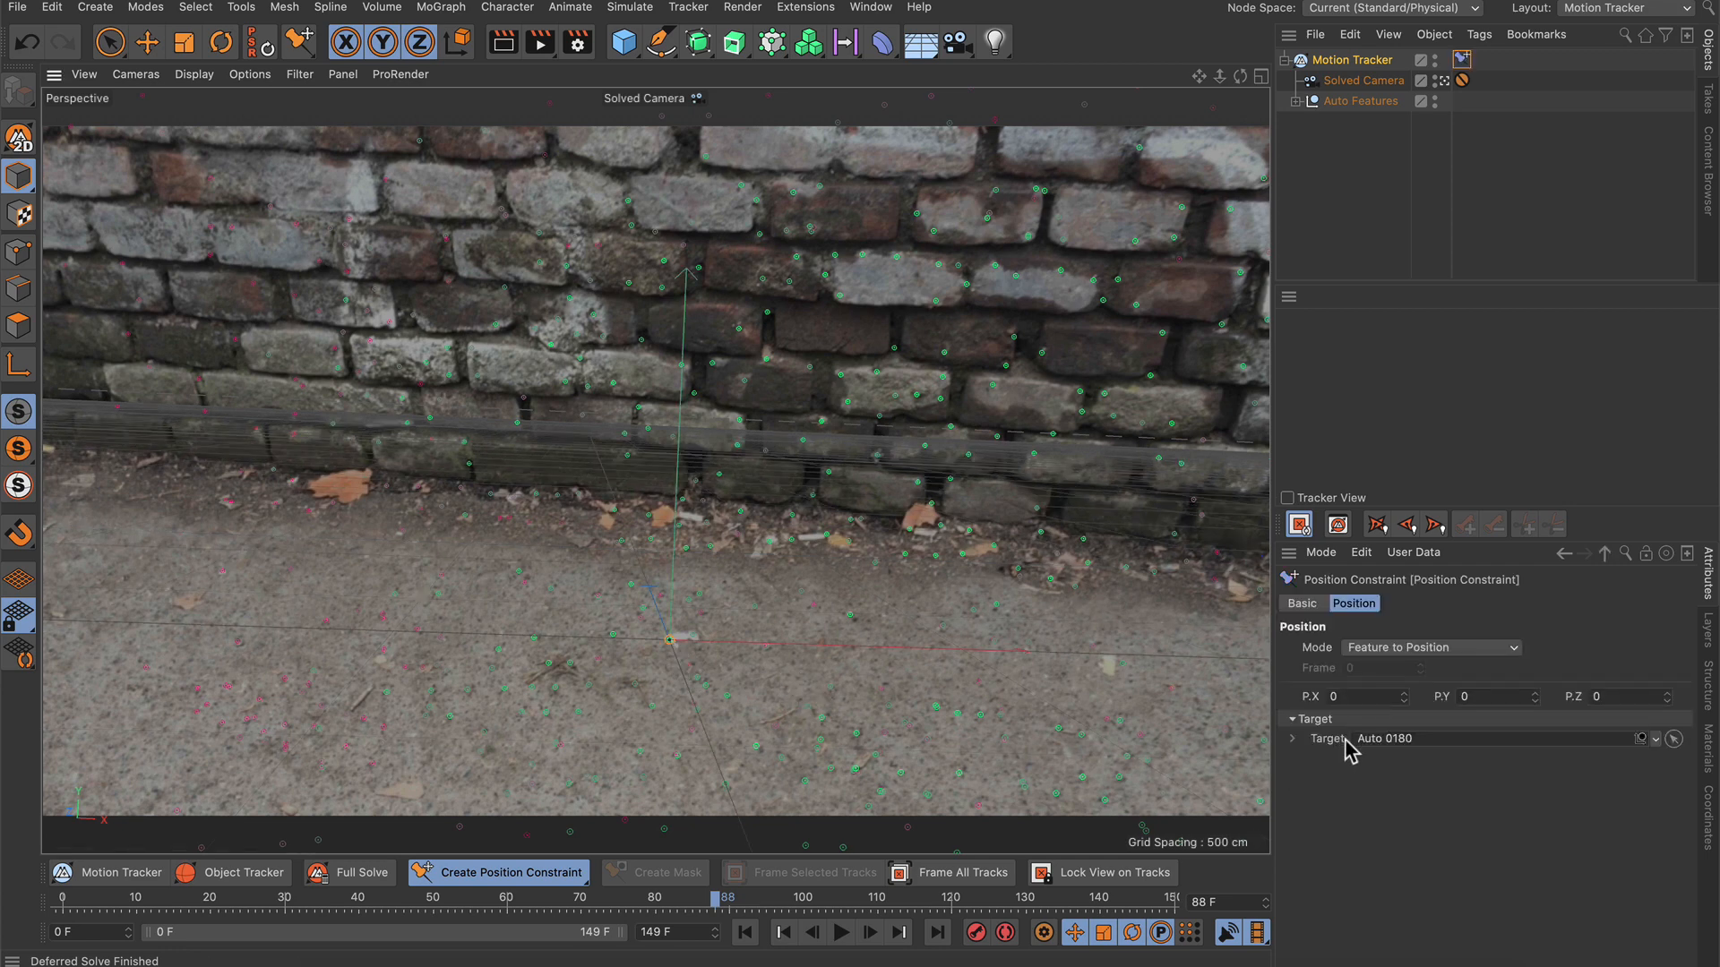
{"action": "mouse_move", "coordinate": [1348, 780]}
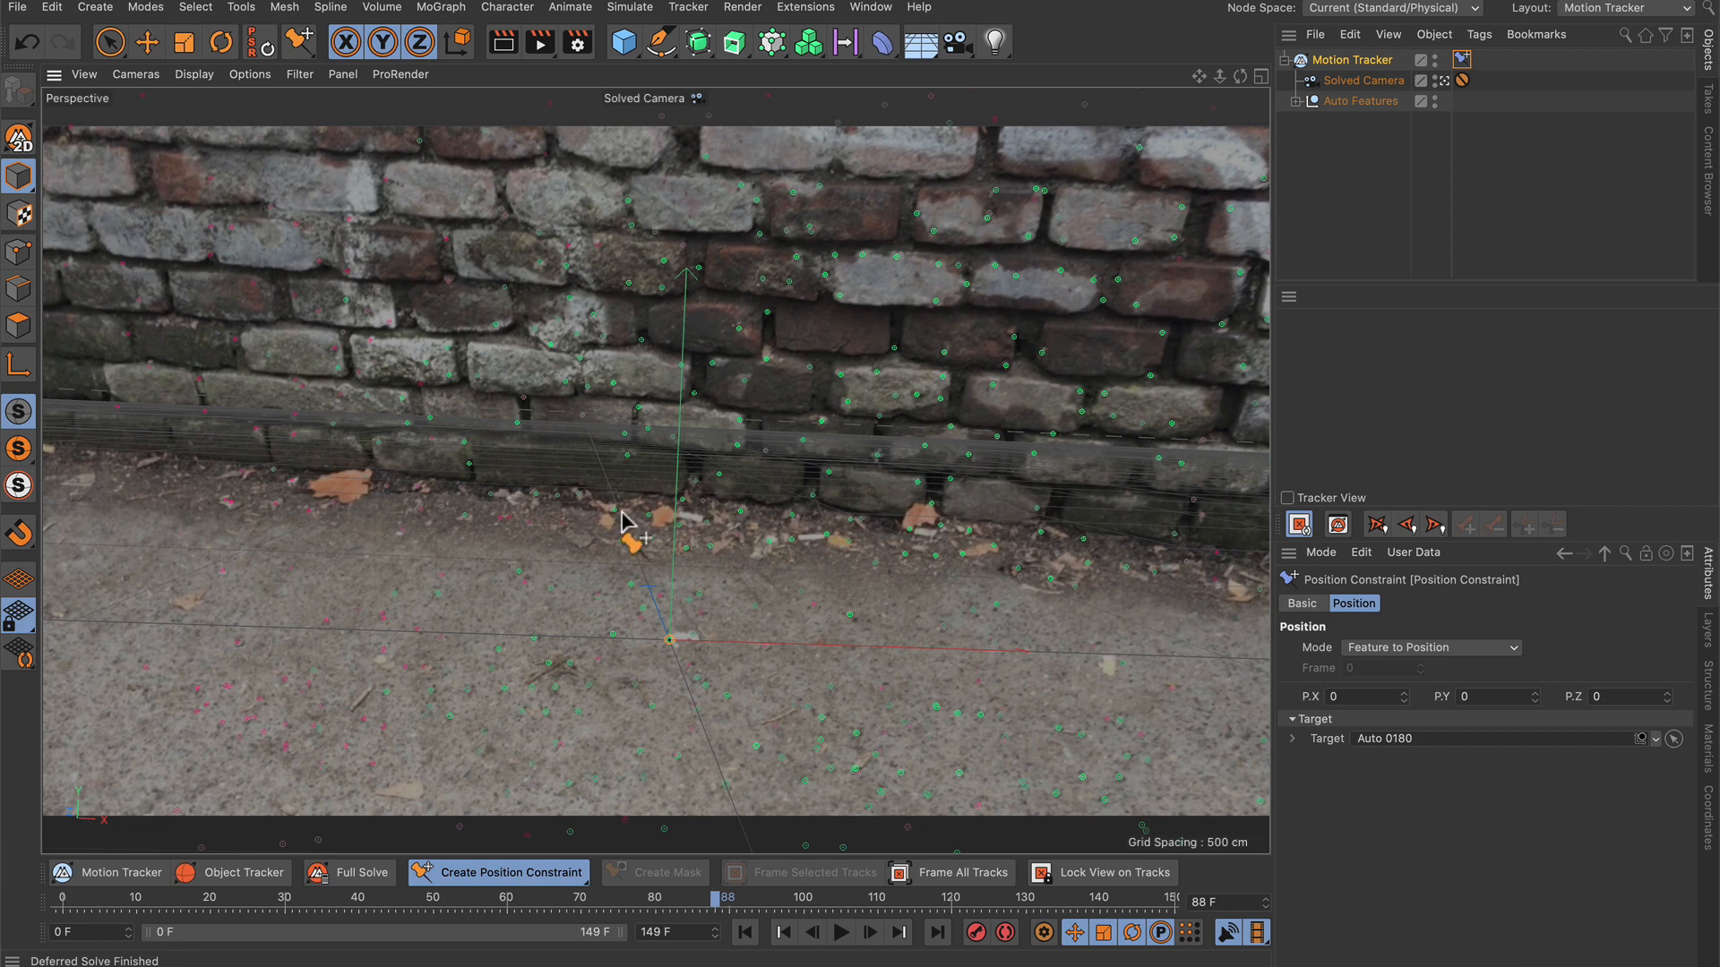
{"action": "mouse_move", "coordinate": [428, 718]}
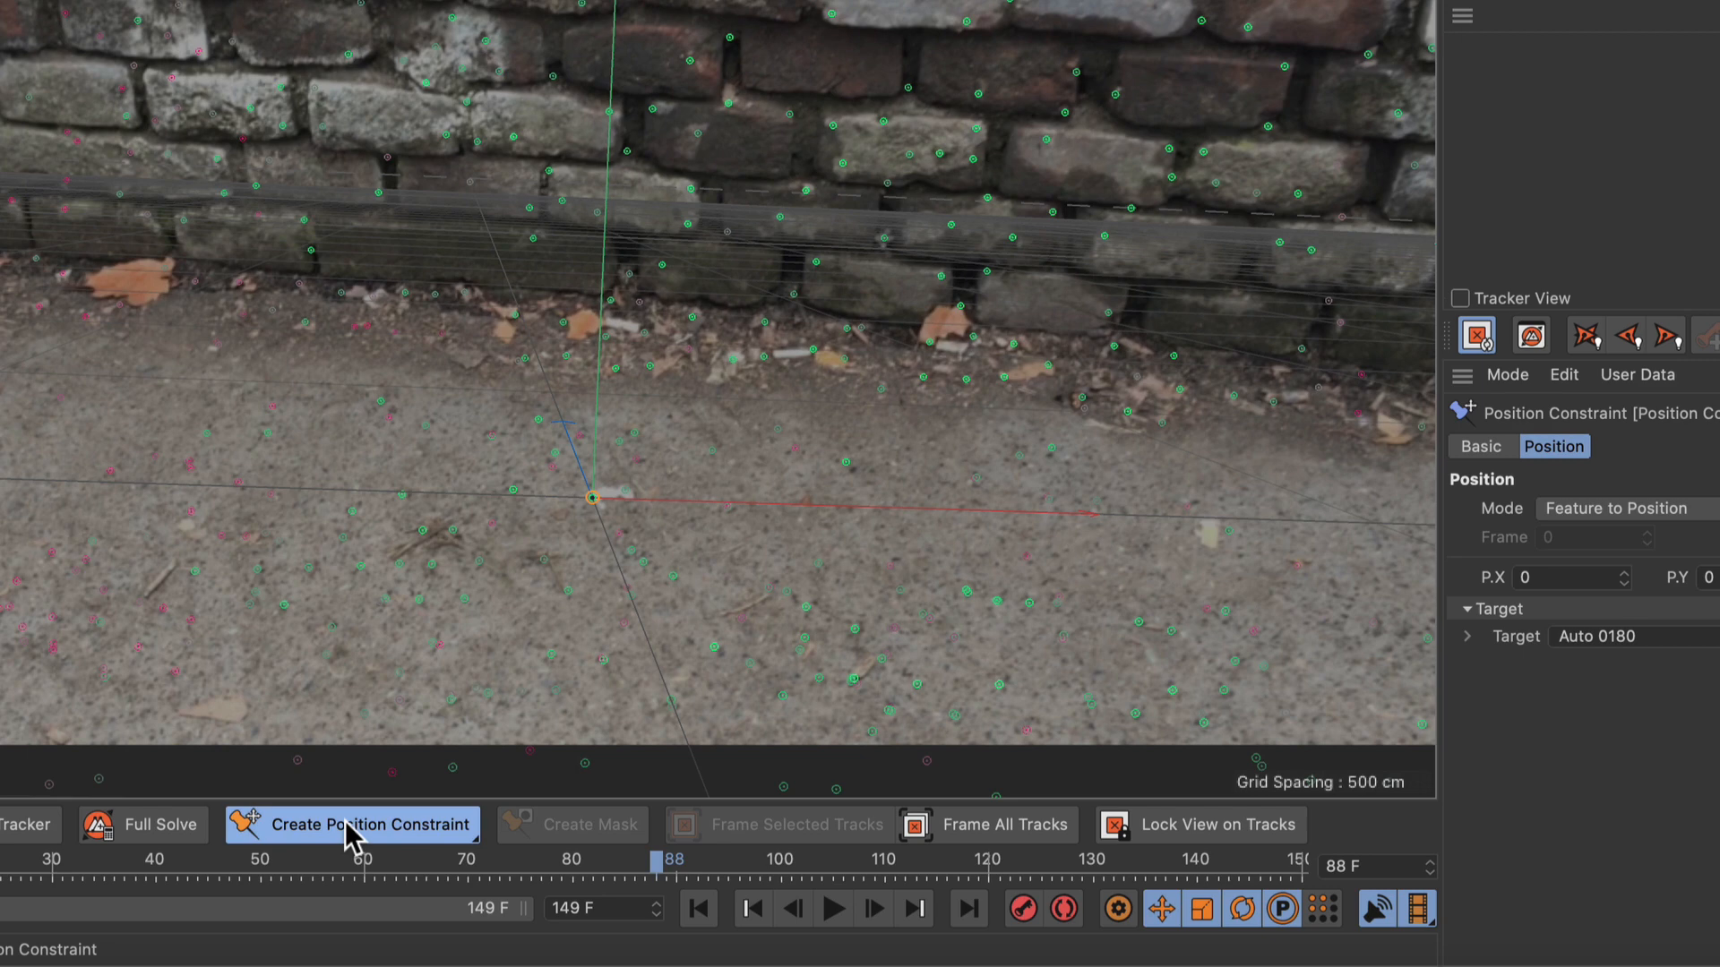
Create a planar constraint on floor features Auto 0186, 0202, 0207 and scrub to frames 84 and 144 to check it
{"action": "left_click", "coordinate": [351, 825]}
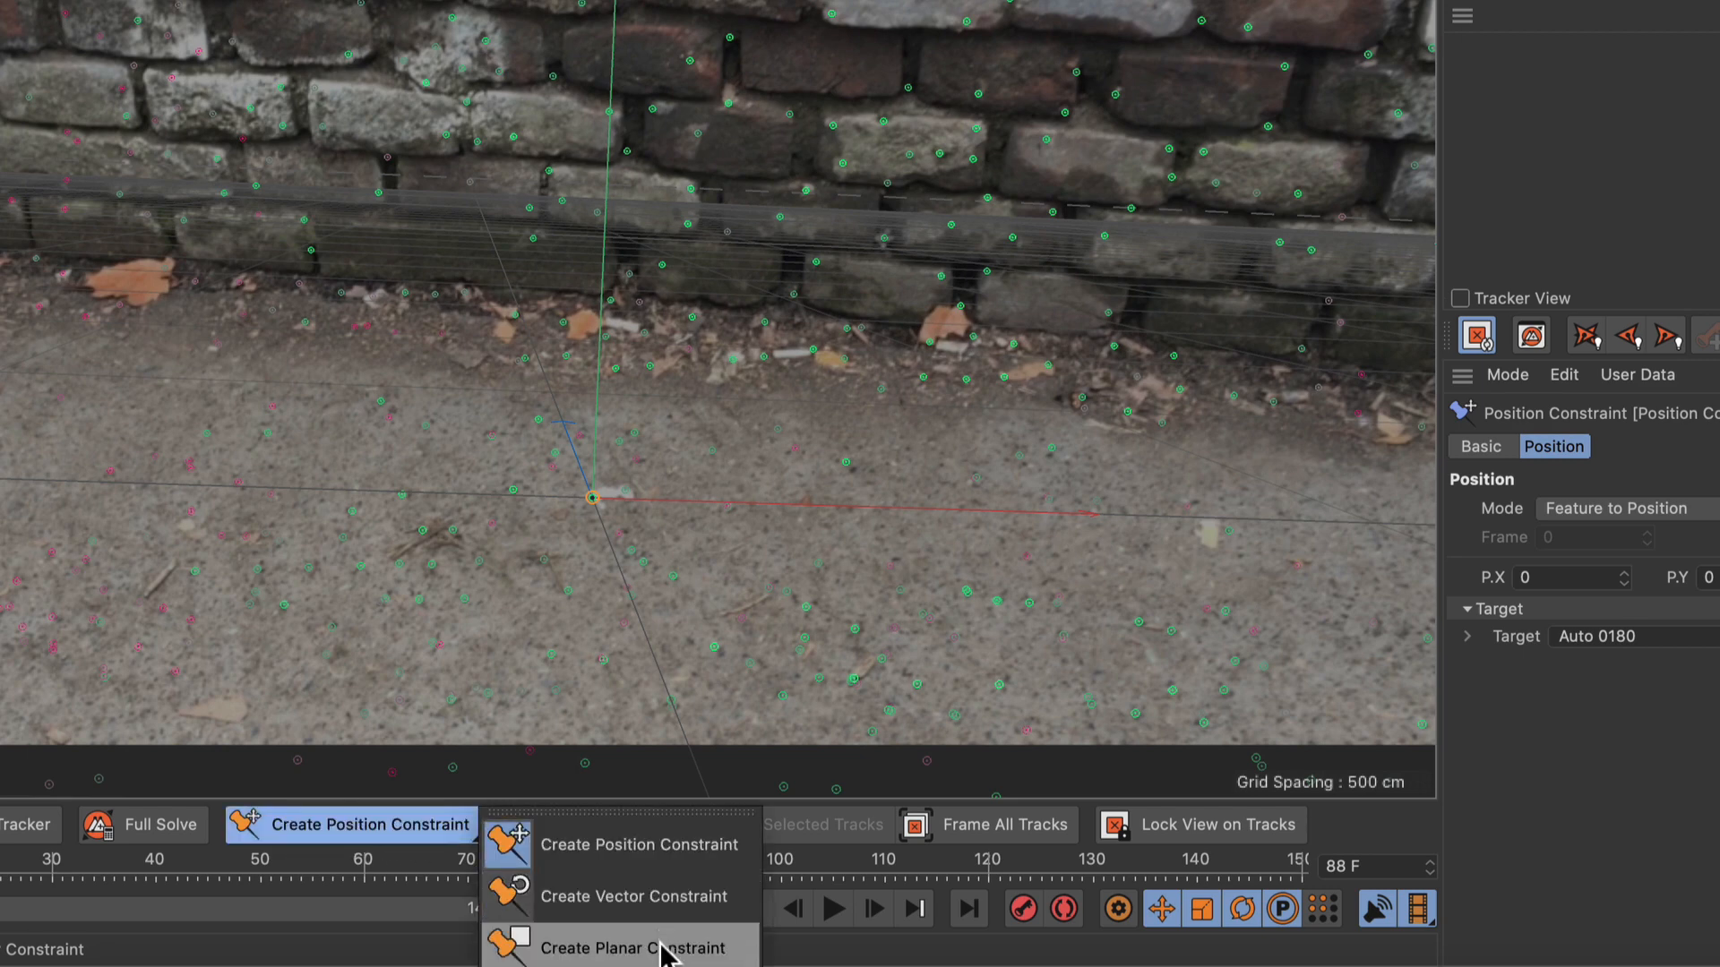
{"action": "left_click", "coordinate": [634, 948]}
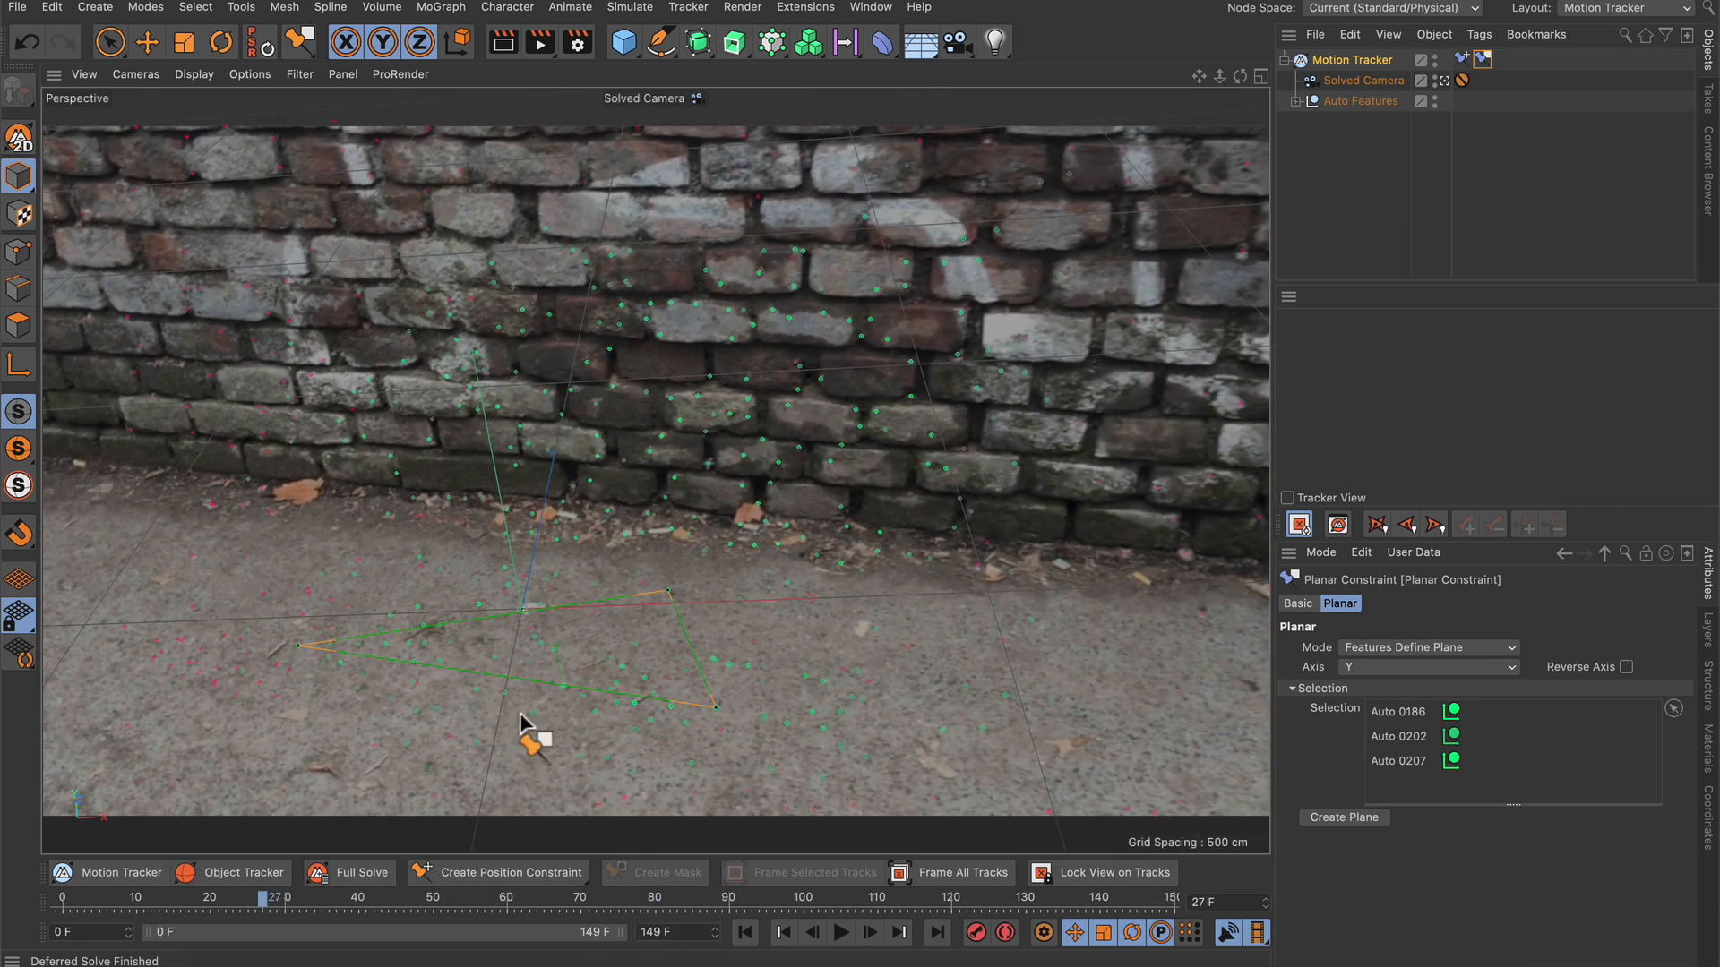
{"action": "mouse_move", "coordinate": [455, 575]}
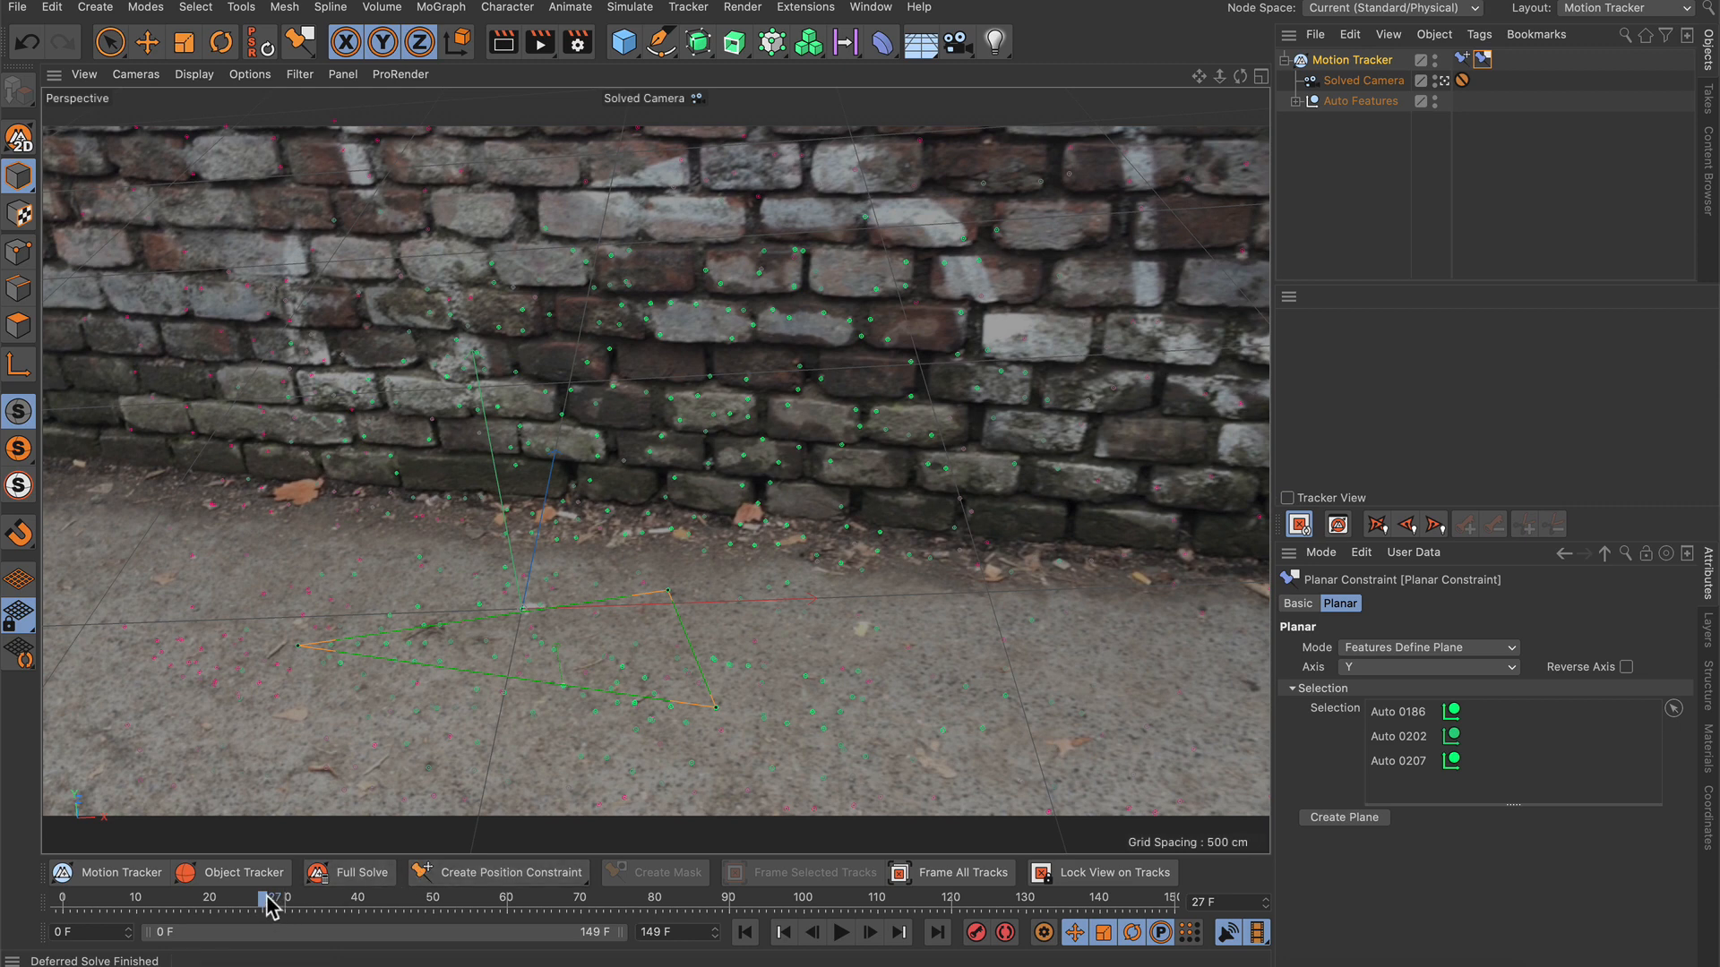
{"action": "left_click_drag", "start_coordinate": [267, 901], "coordinate": [697, 901]}
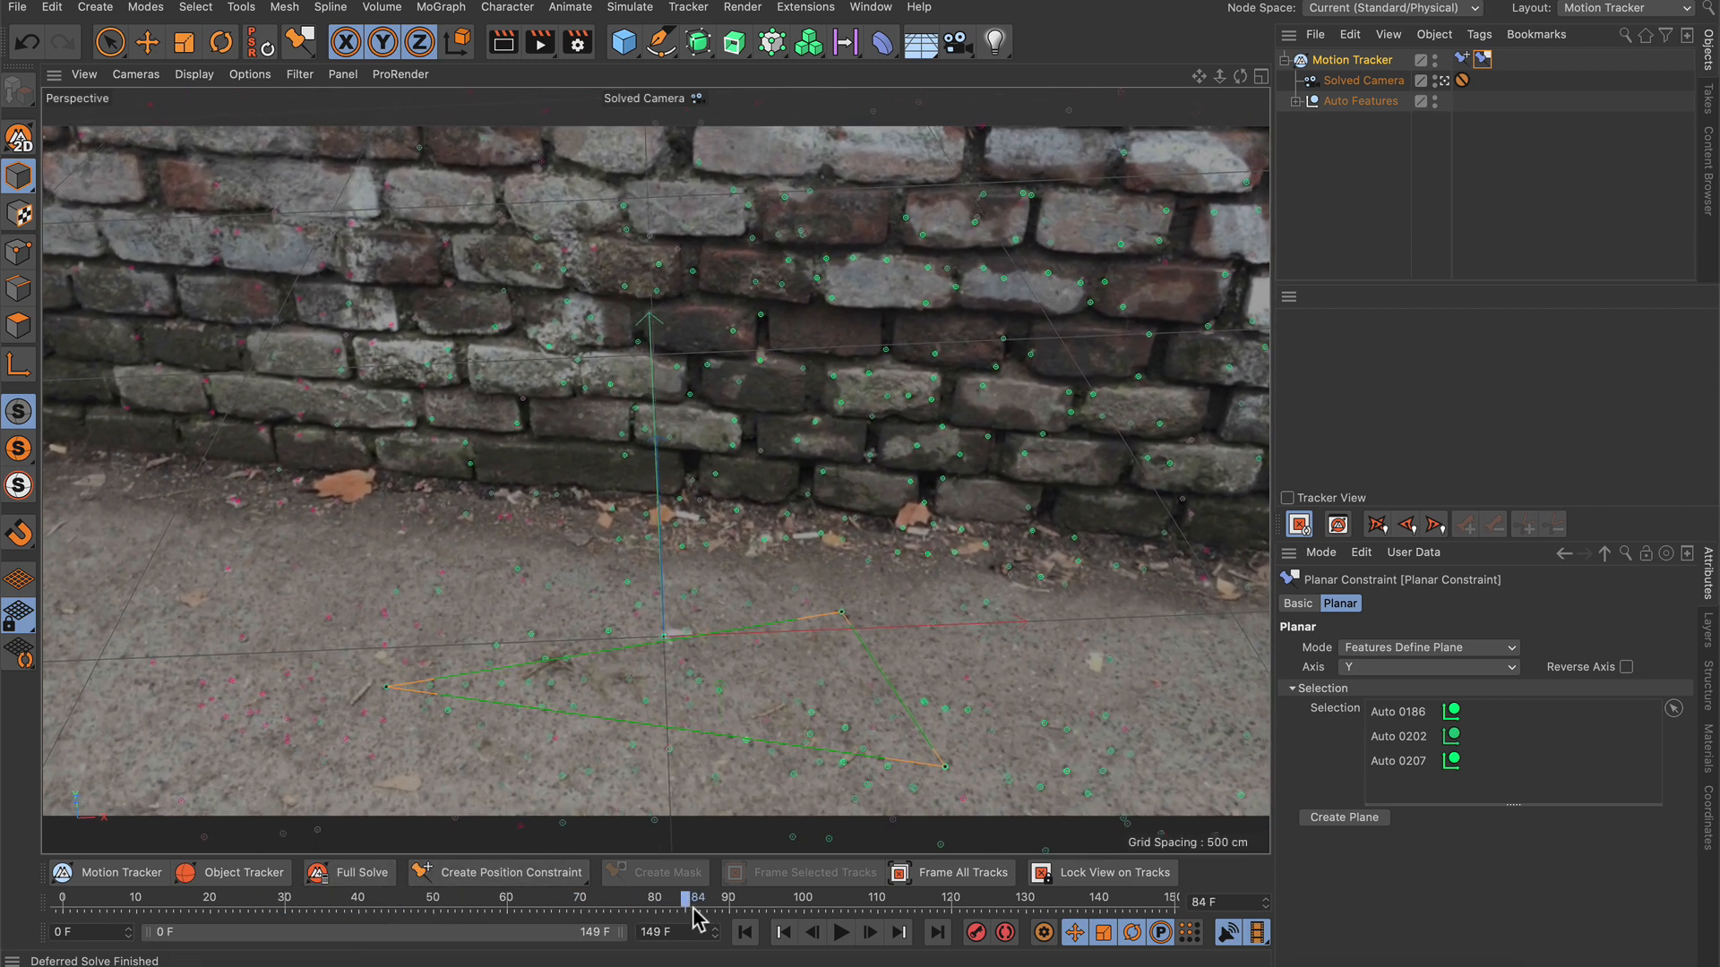
{"action": "left_click_drag", "start_coordinate": [697, 901], "coordinate": [1130, 901]}
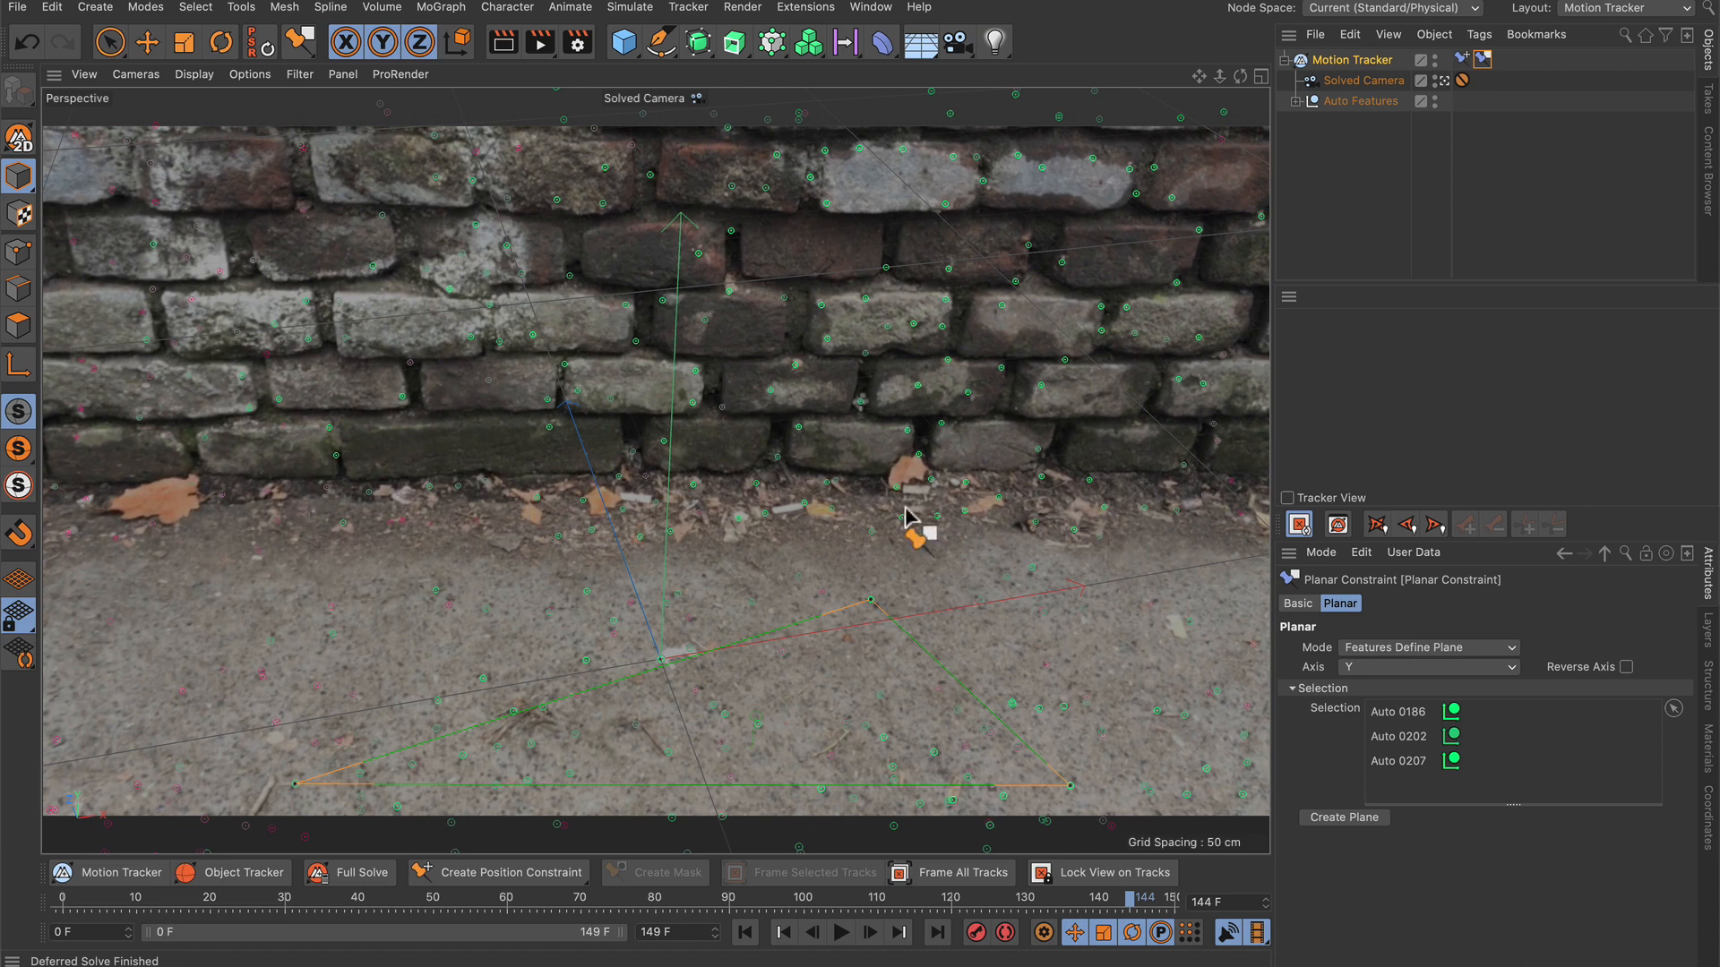
{"action": "mouse_move", "coordinate": [869, 732]}
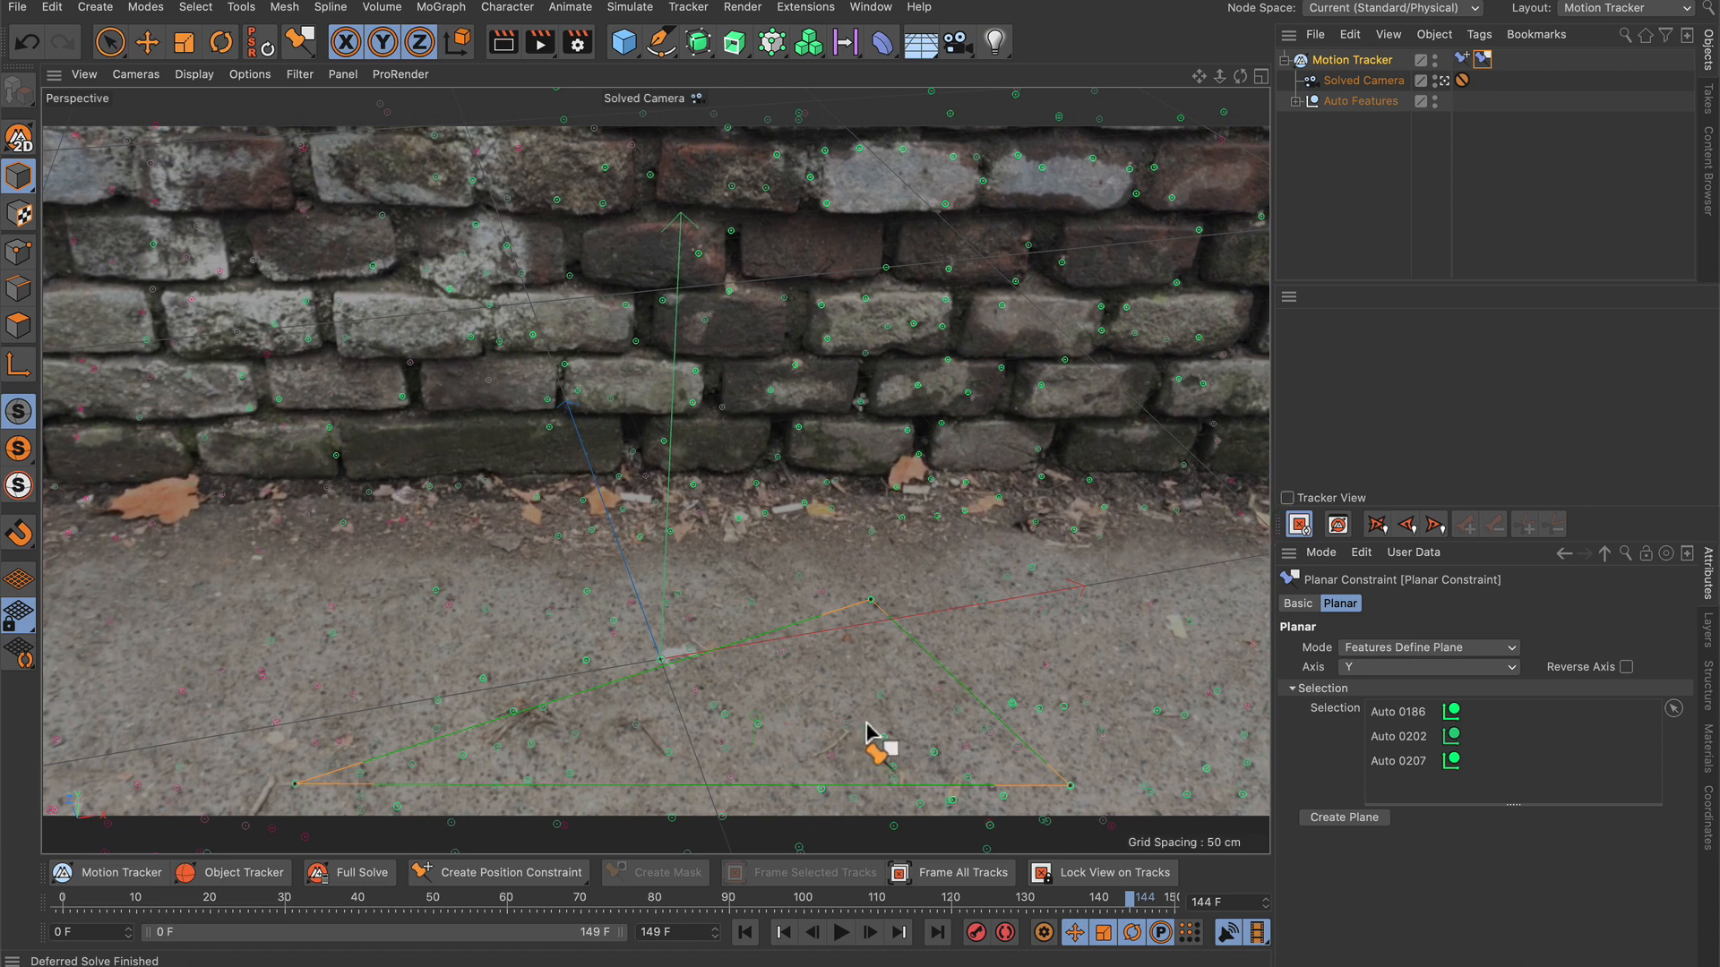
Create a vector constraint between Auto 0101 and Auto 0234 with Axis X and Length Known (70 cm)
{"action": "left_click", "coordinate": [498, 873]}
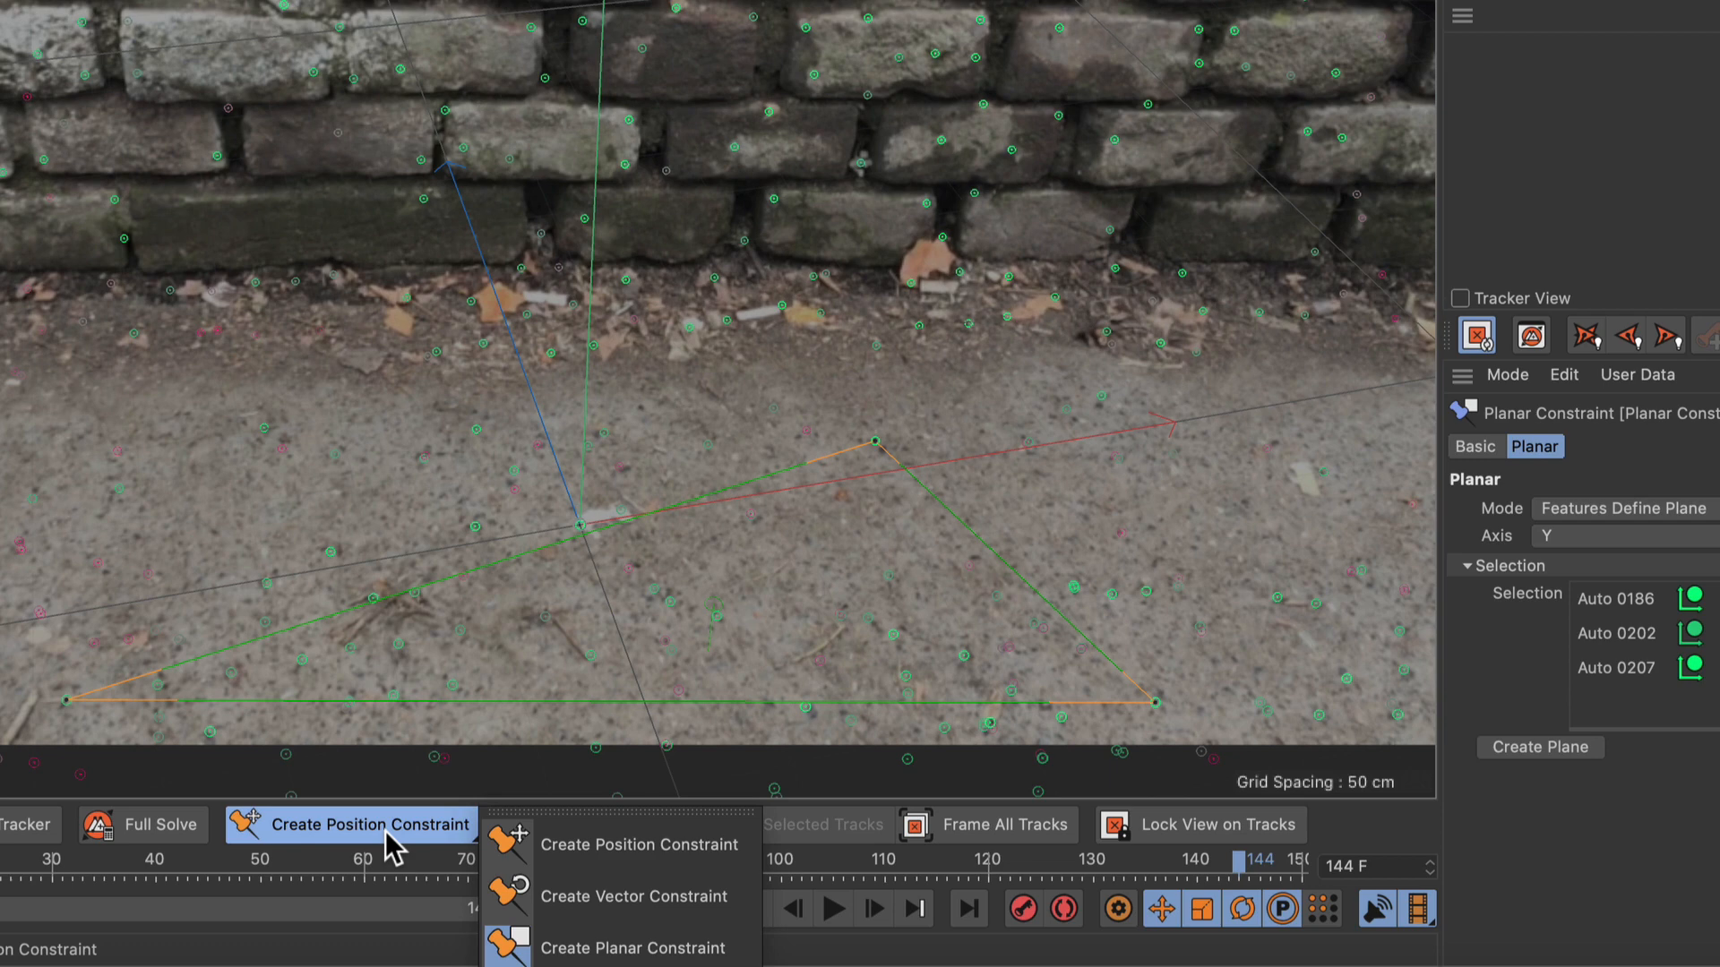
{"action": "mouse_move", "coordinate": [658, 896]}
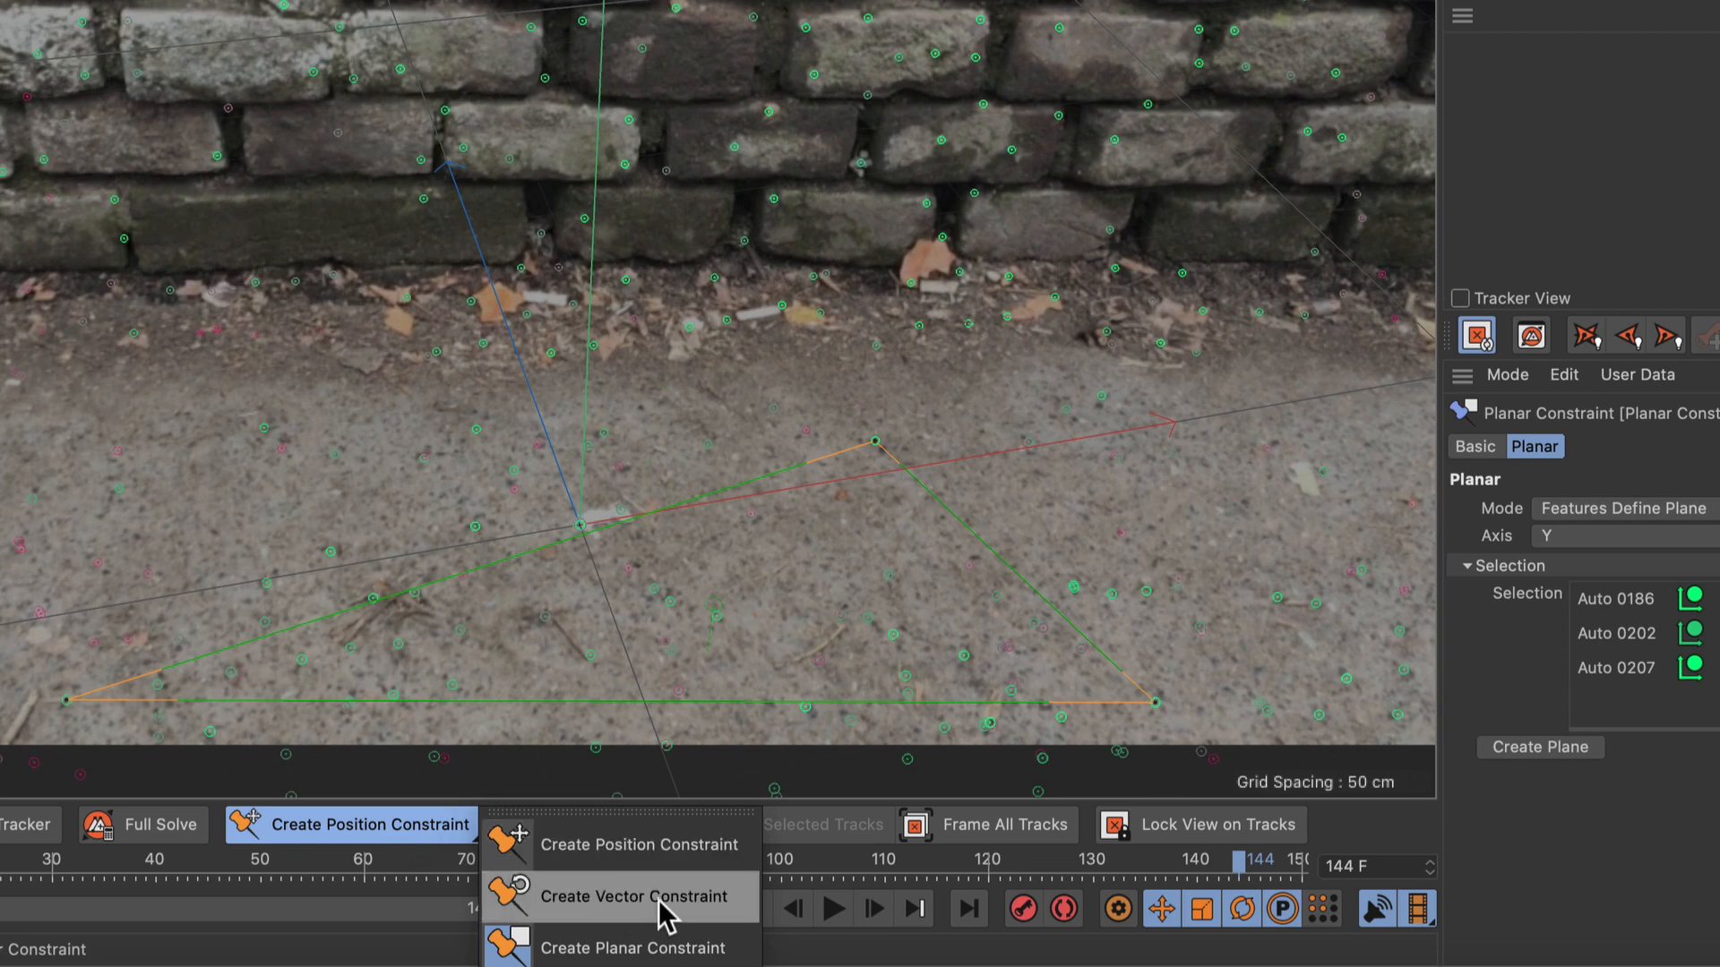
{"action": "left_click", "coordinate": [636, 896]}
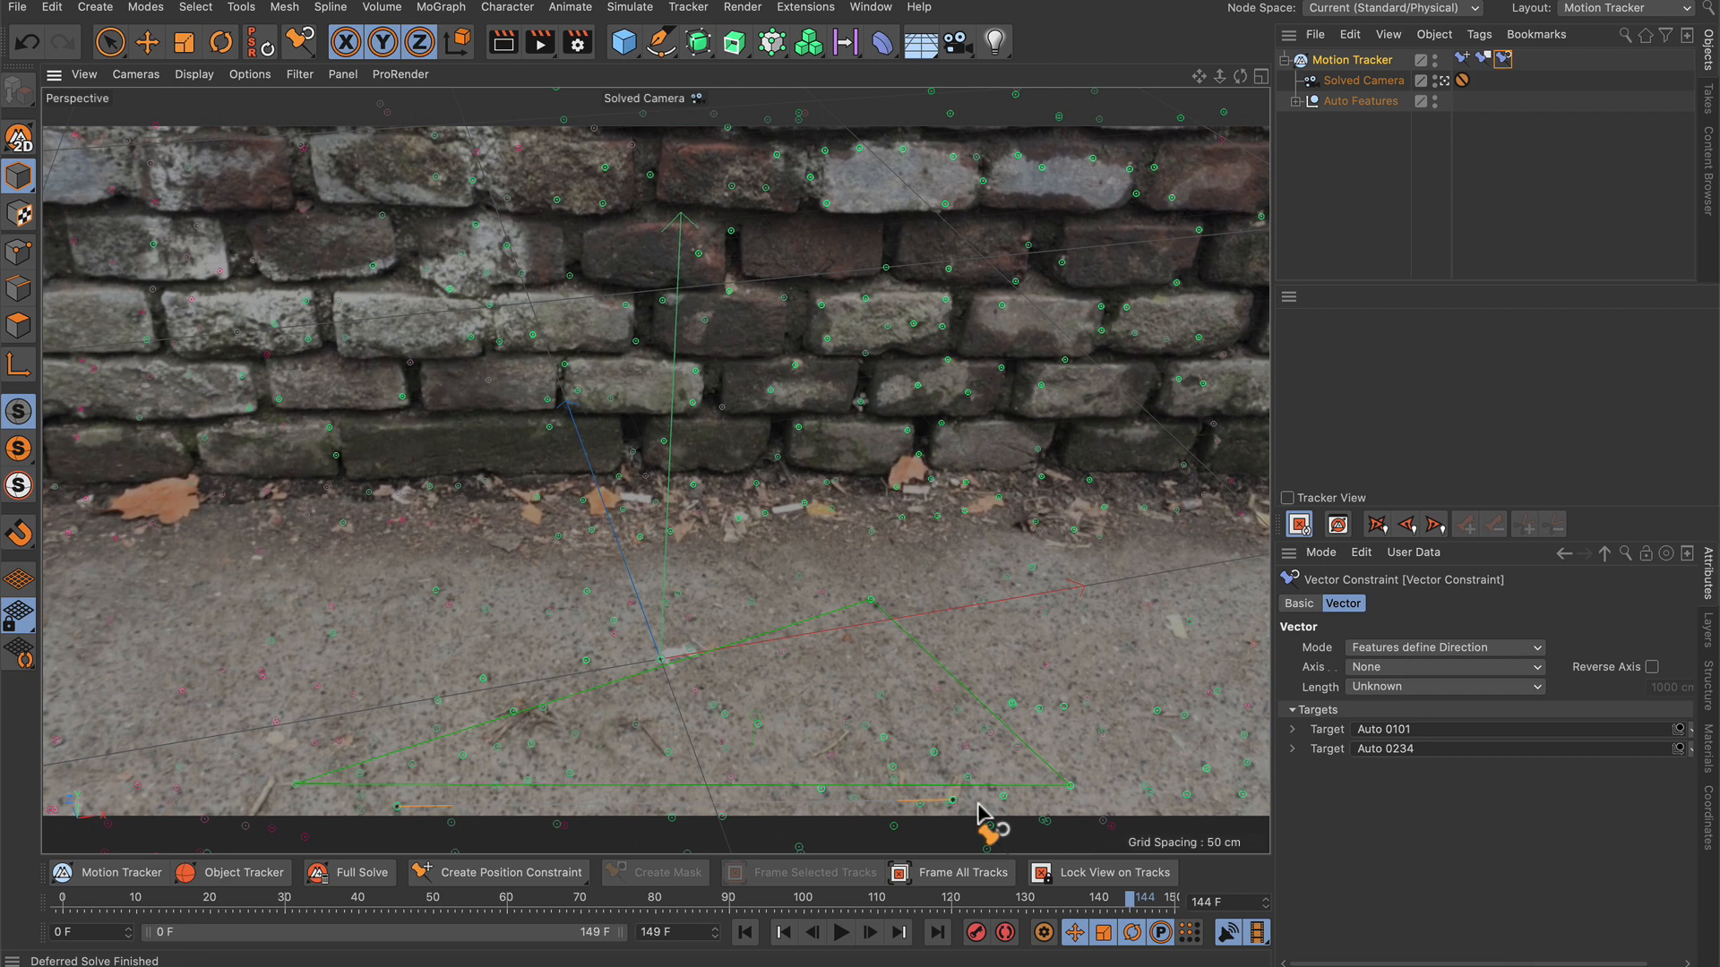
{"action": "left_click", "coordinate": [1442, 667]}
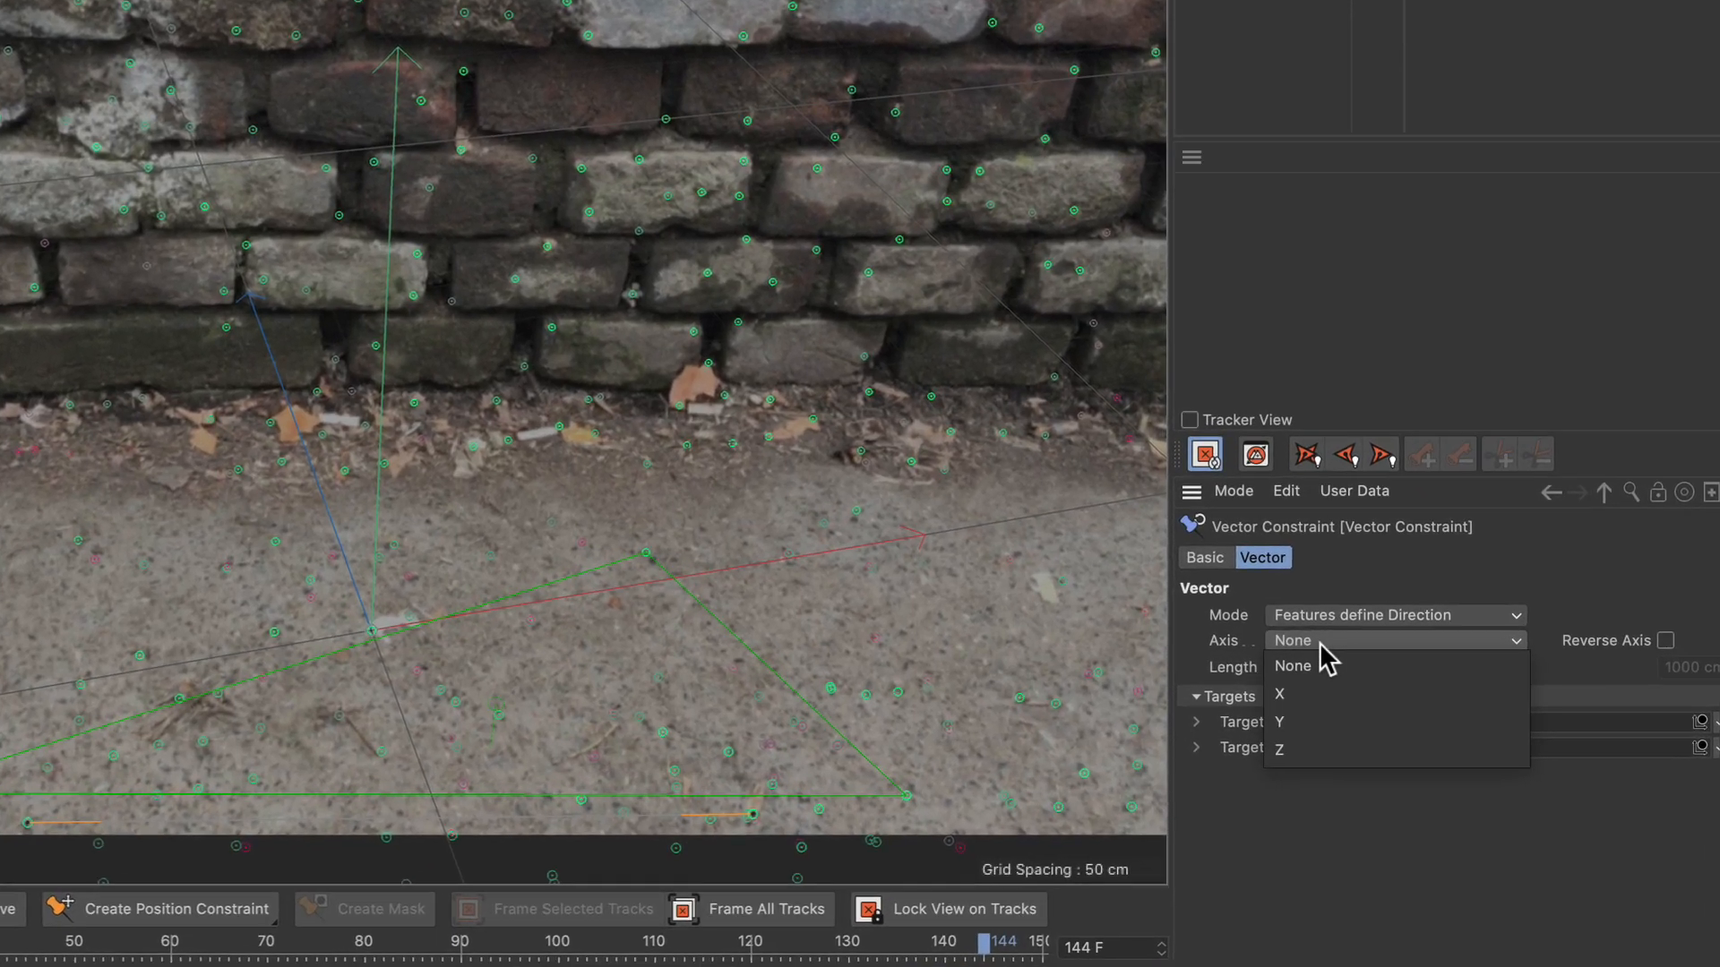
{"action": "left_click", "coordinate": [1279, 695]}
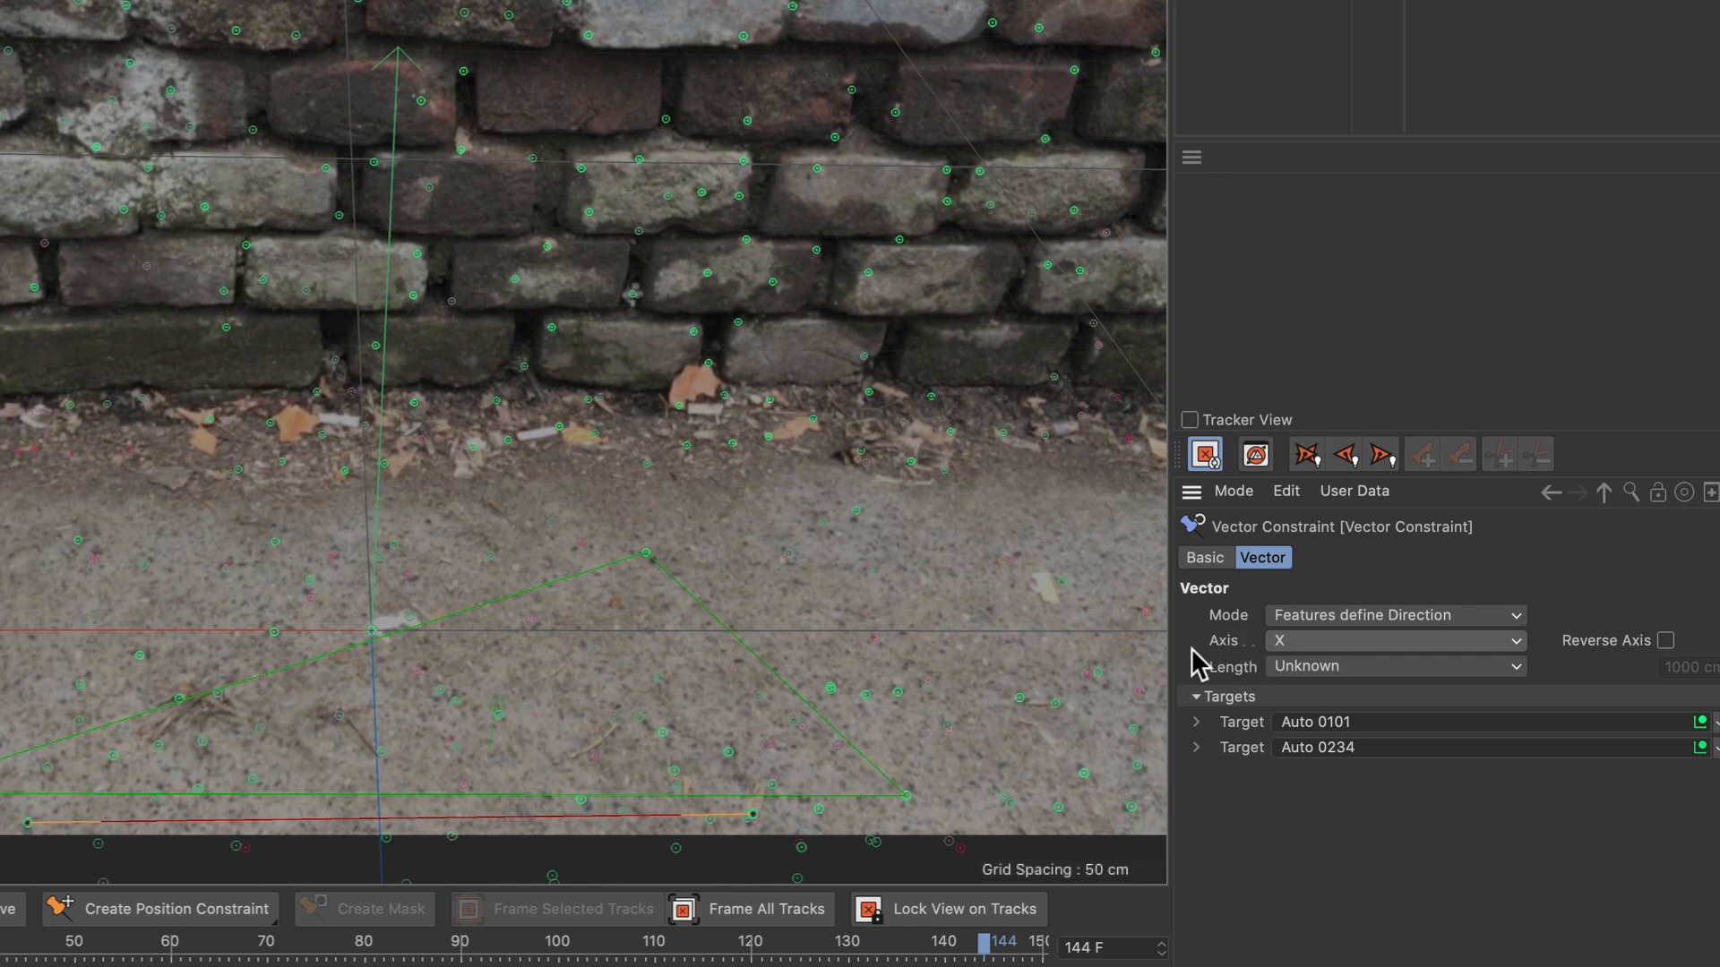
{"action": "mouse_move", "coordinate": [1321, 707]}
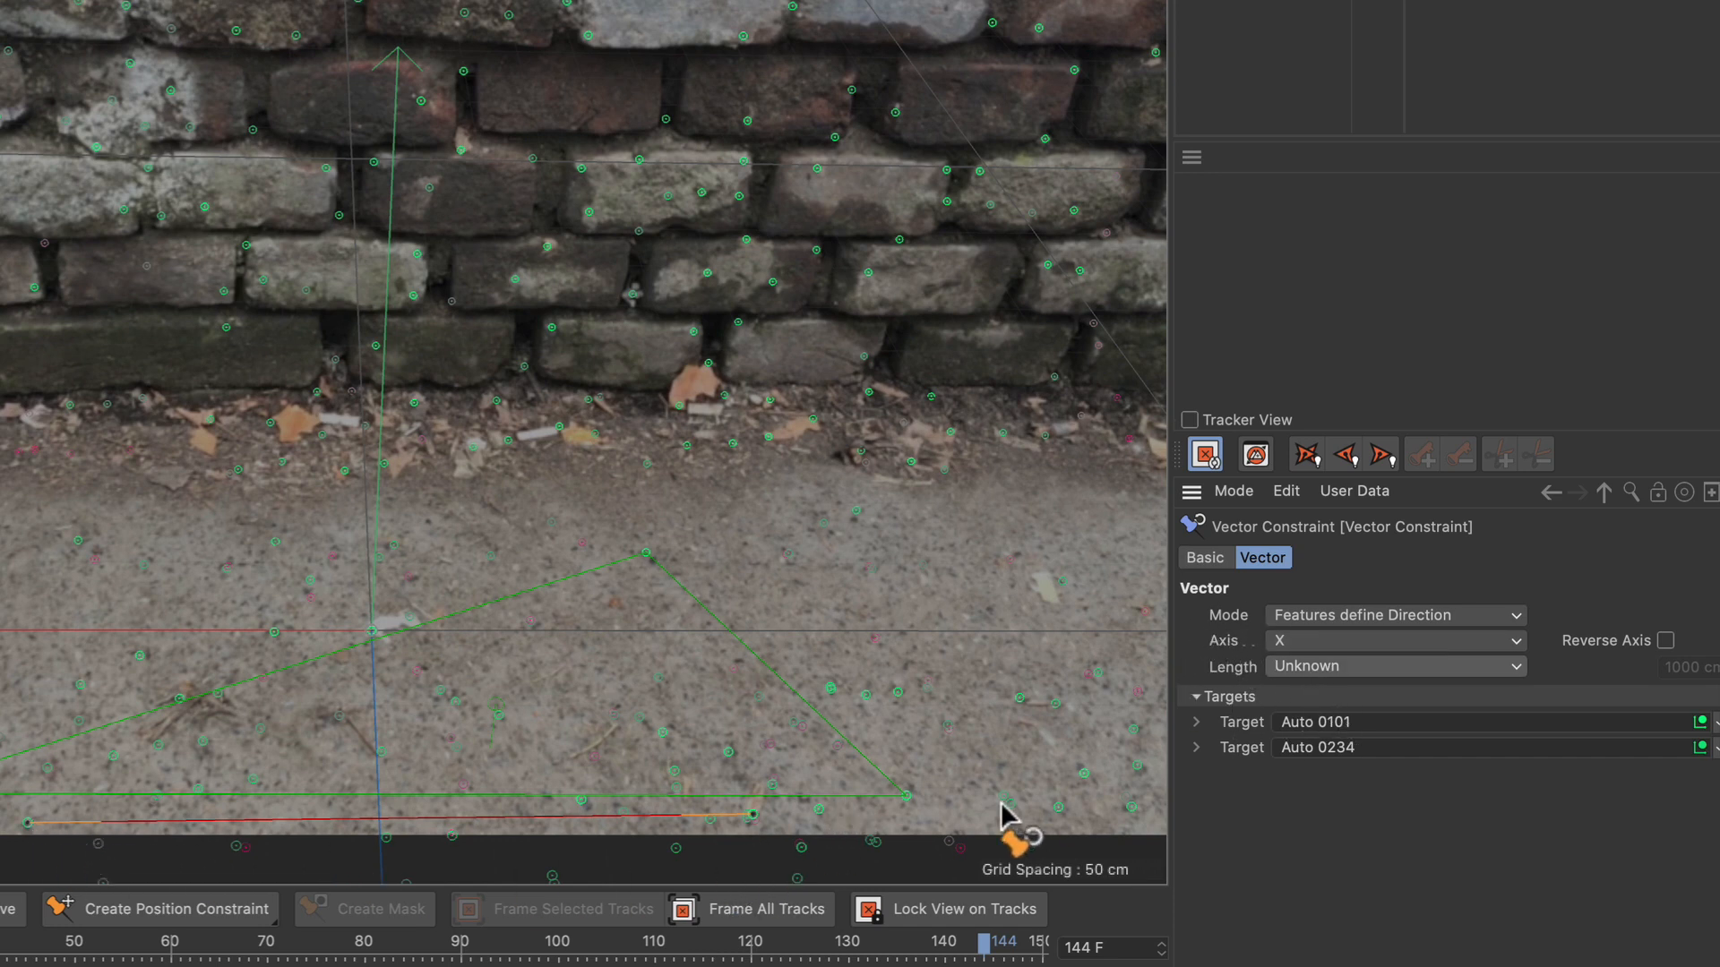
{"action": "left_click", "coordinate": [1394, 666]}
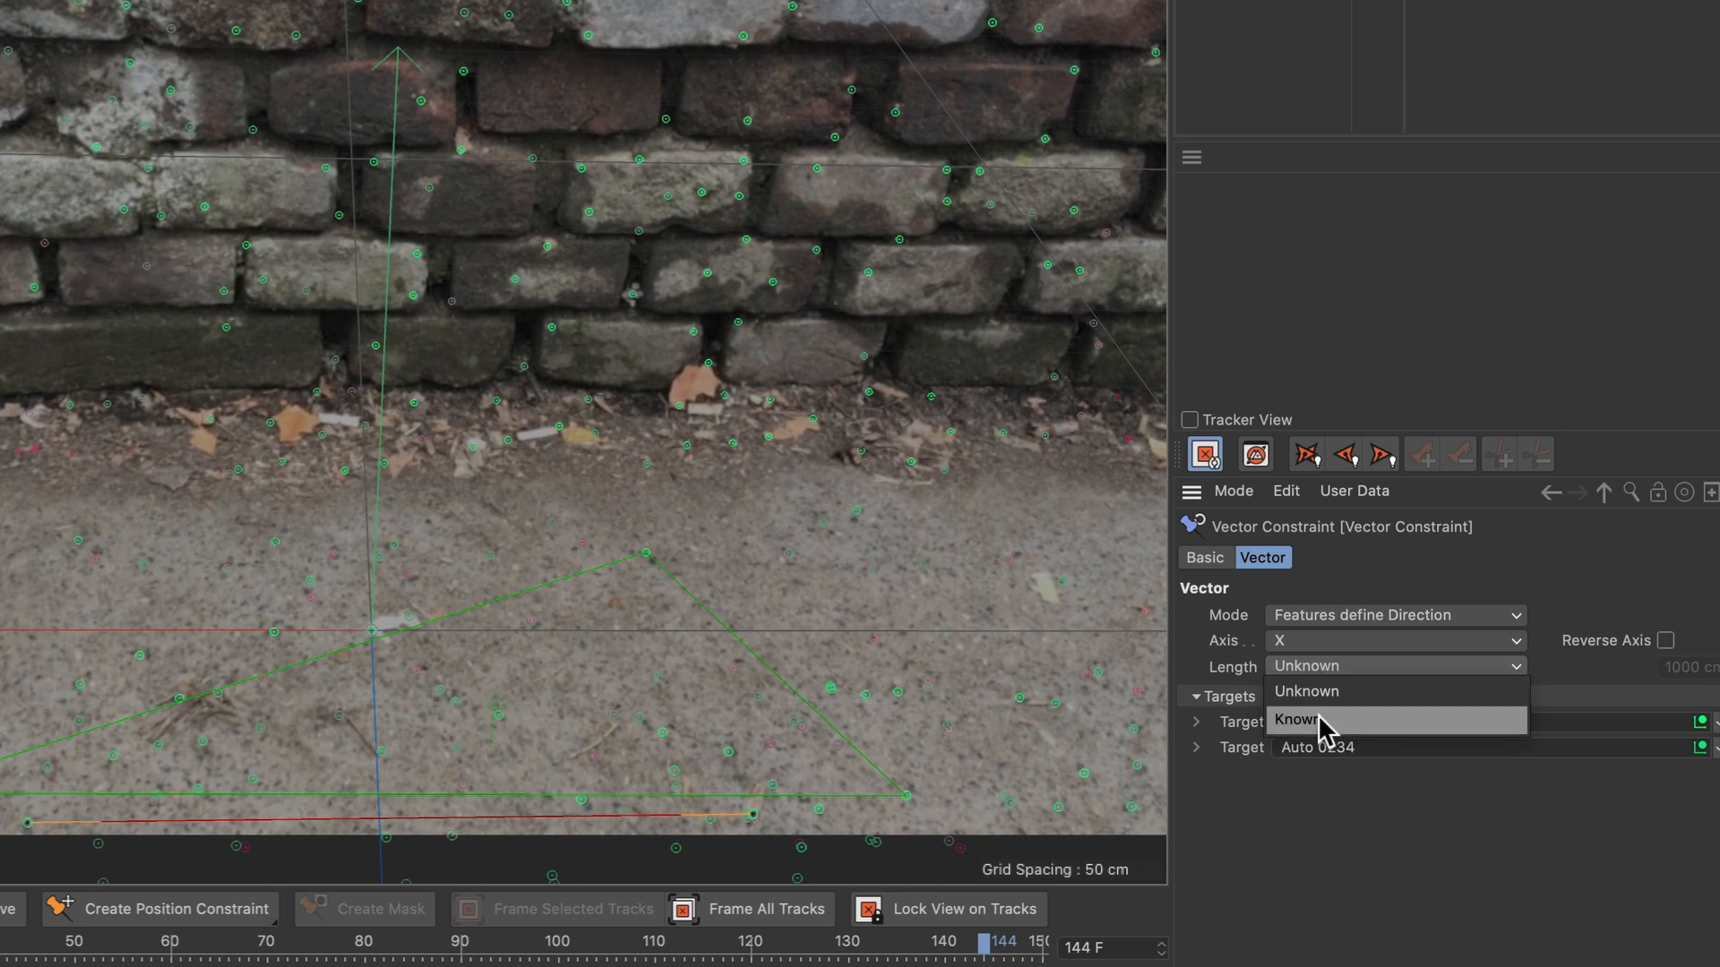
{"action": "left_click", "coordinate": [1293, 720]}
{"action": "type", "text": "70"}
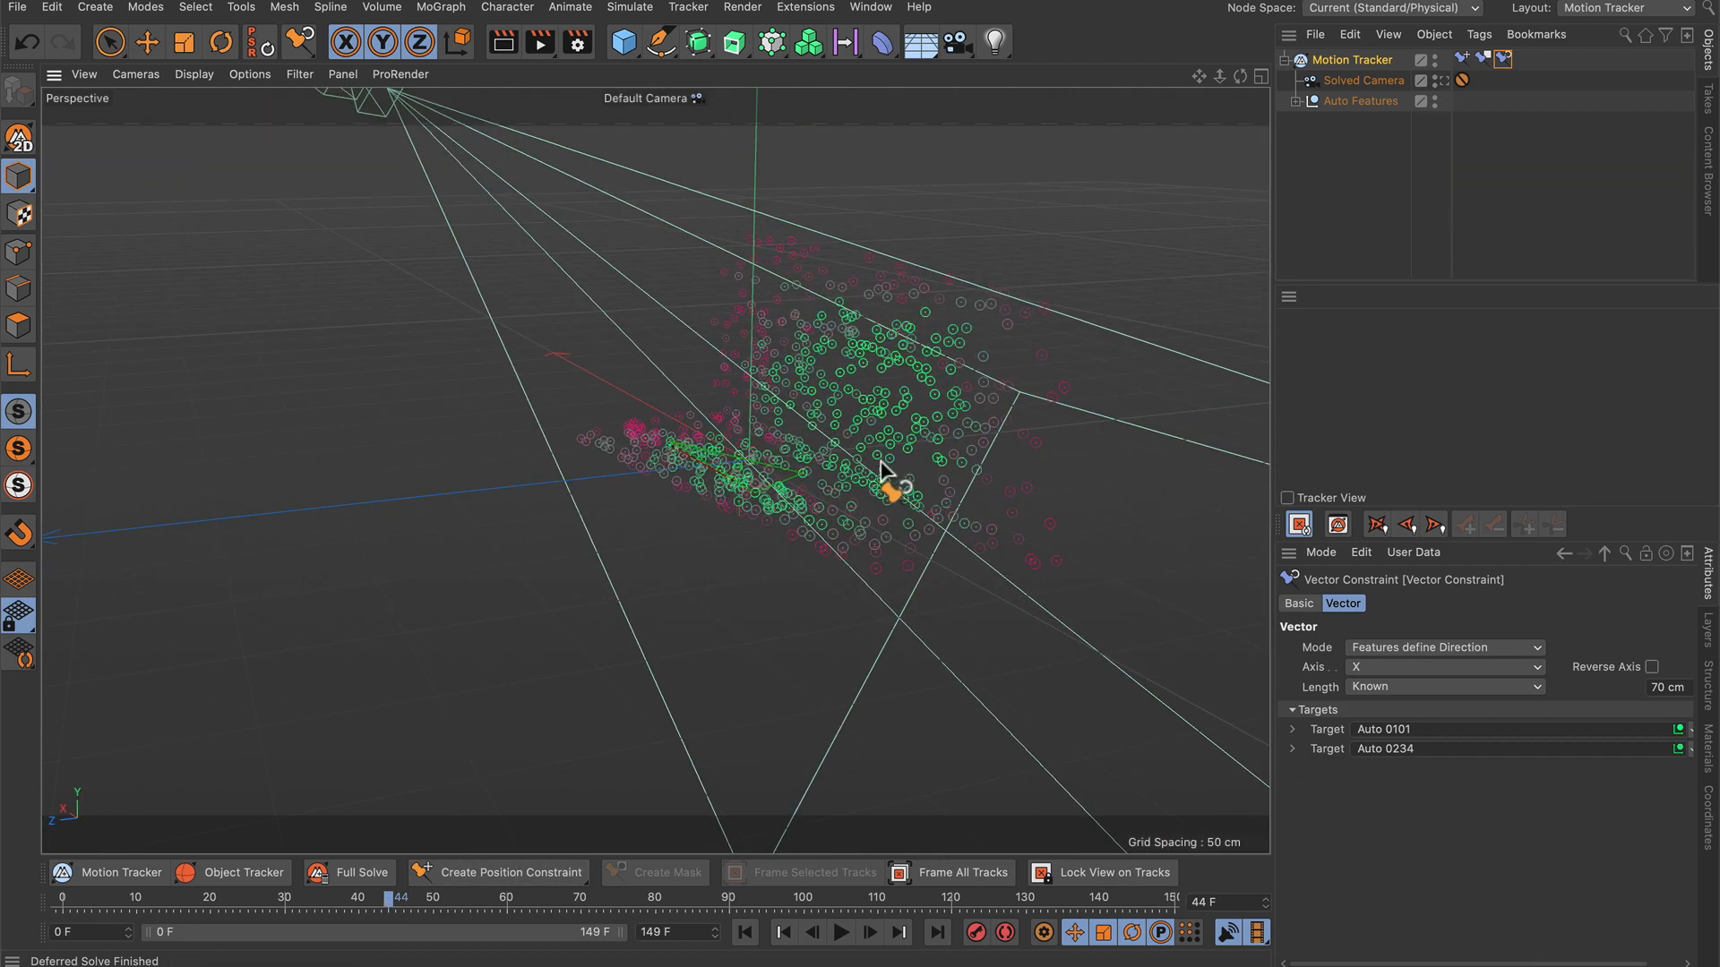
Add a Figure object on the solved floor and scrub the footage to confirm it stays anchored
{"action": "left_click_drag", "start_coordinate": [889, 477], "coordinate": [850, 692]}
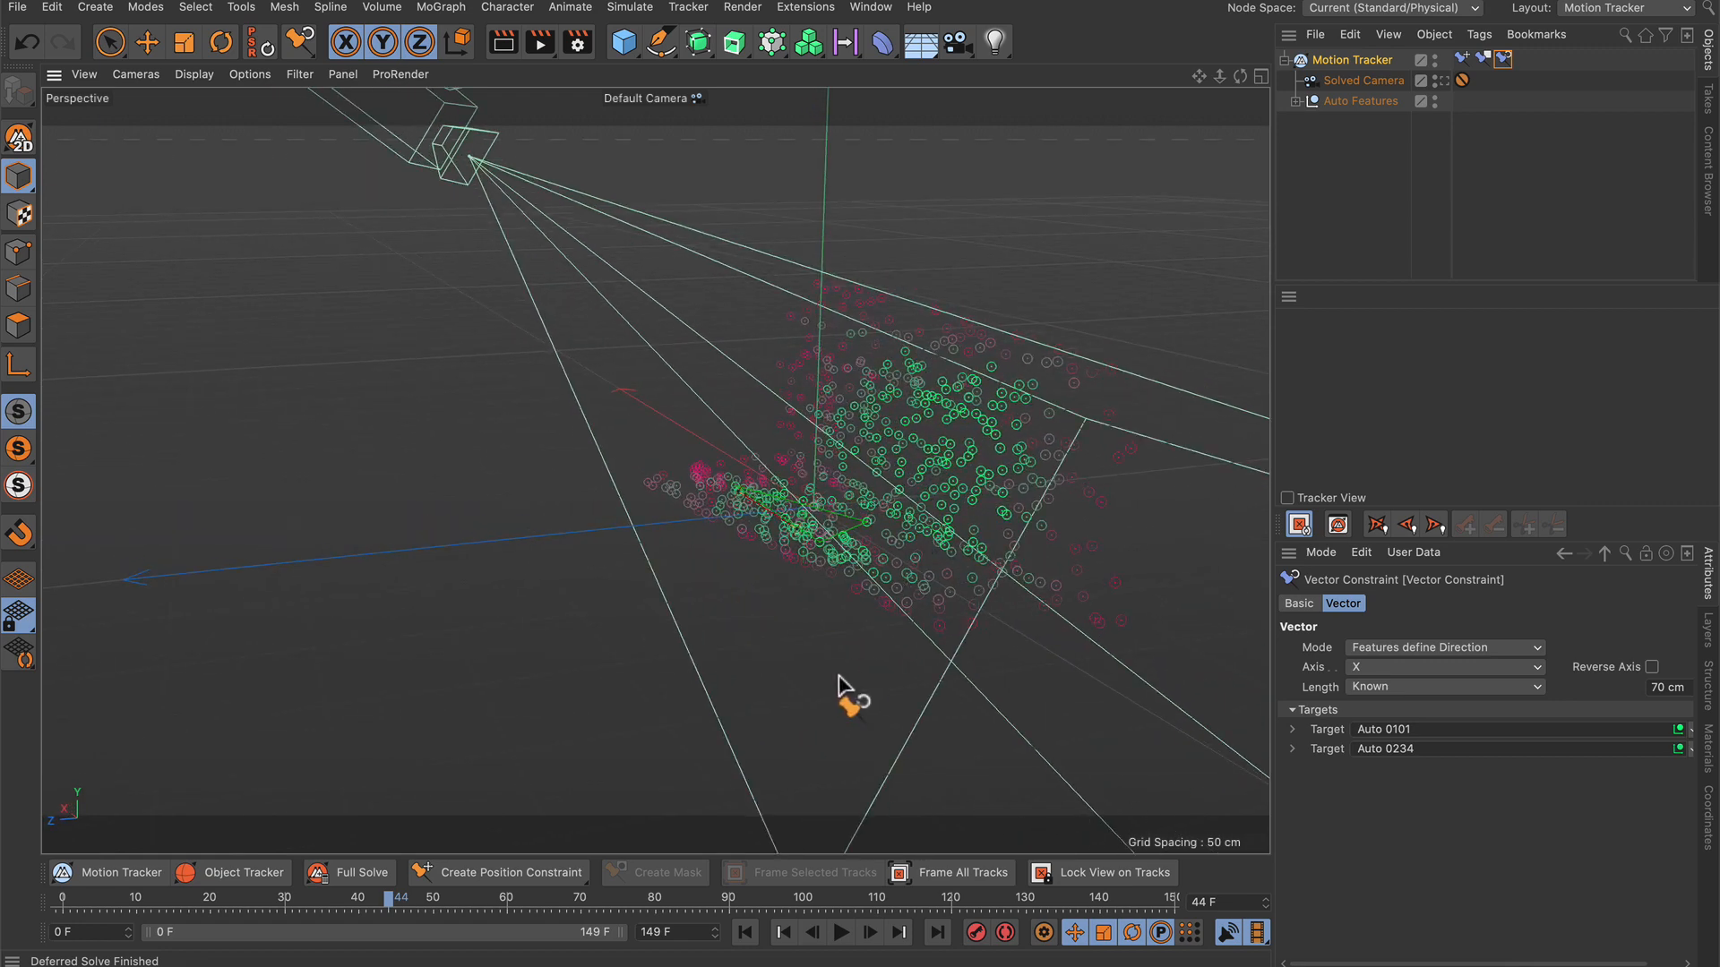
{"action": "left_click", "coordinate": [61, 897]}
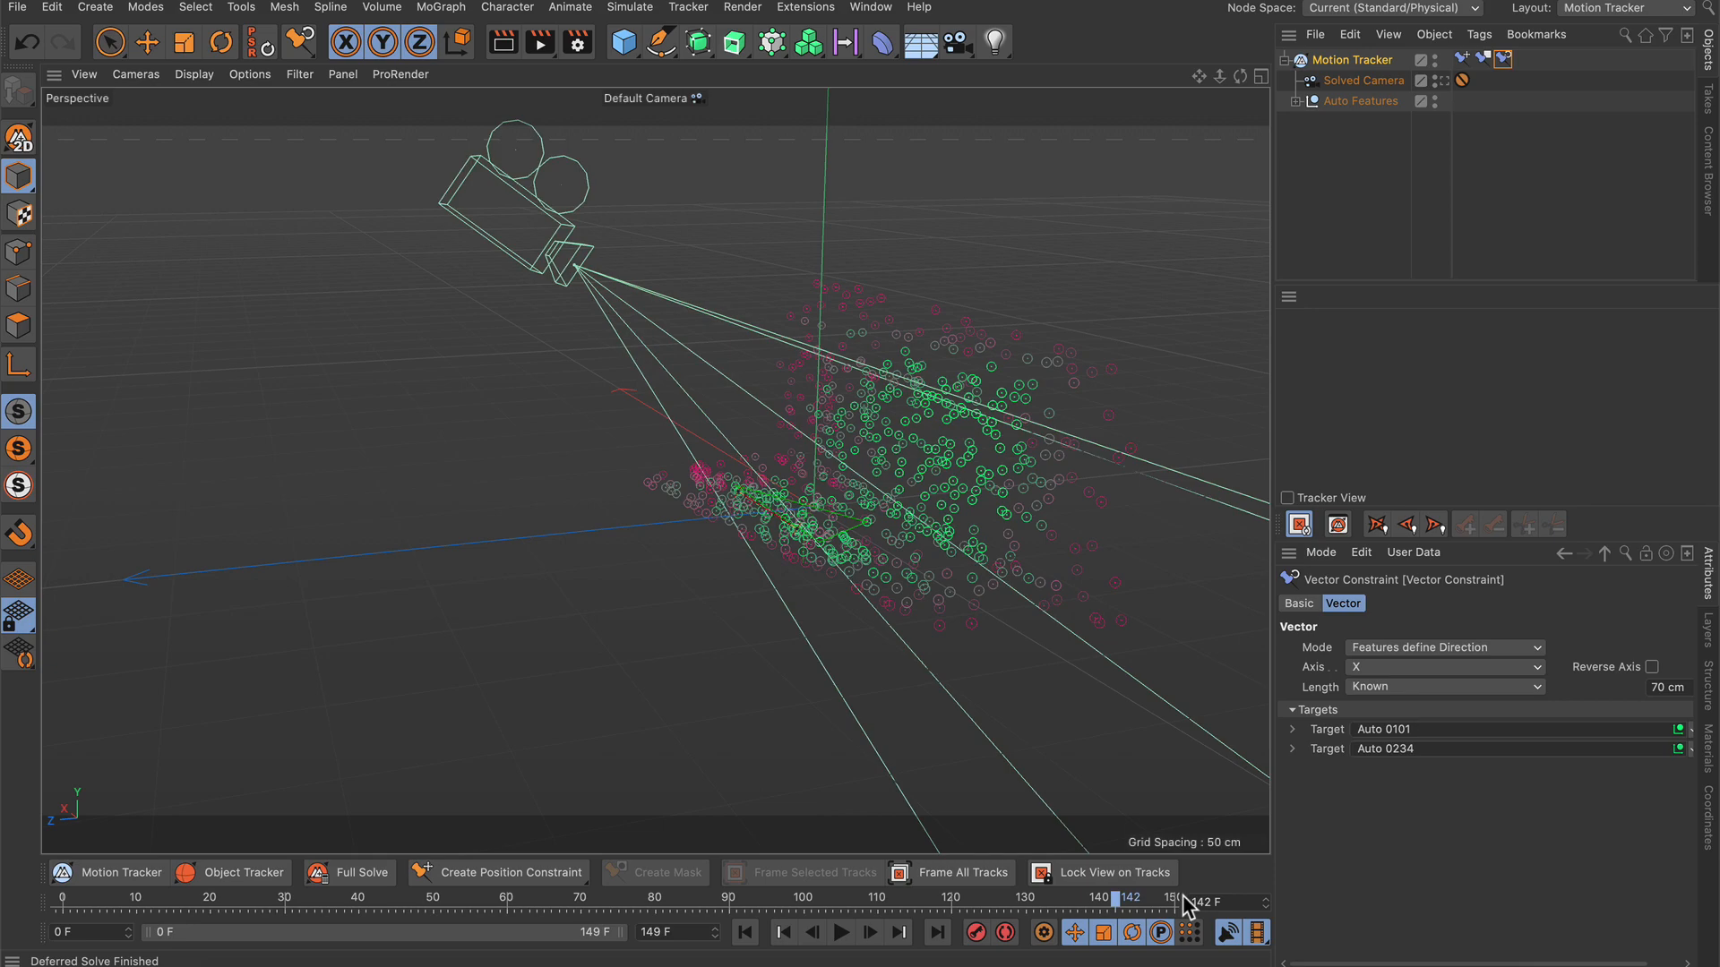
{"action": "left_click", "coordinate": [779, 933]}
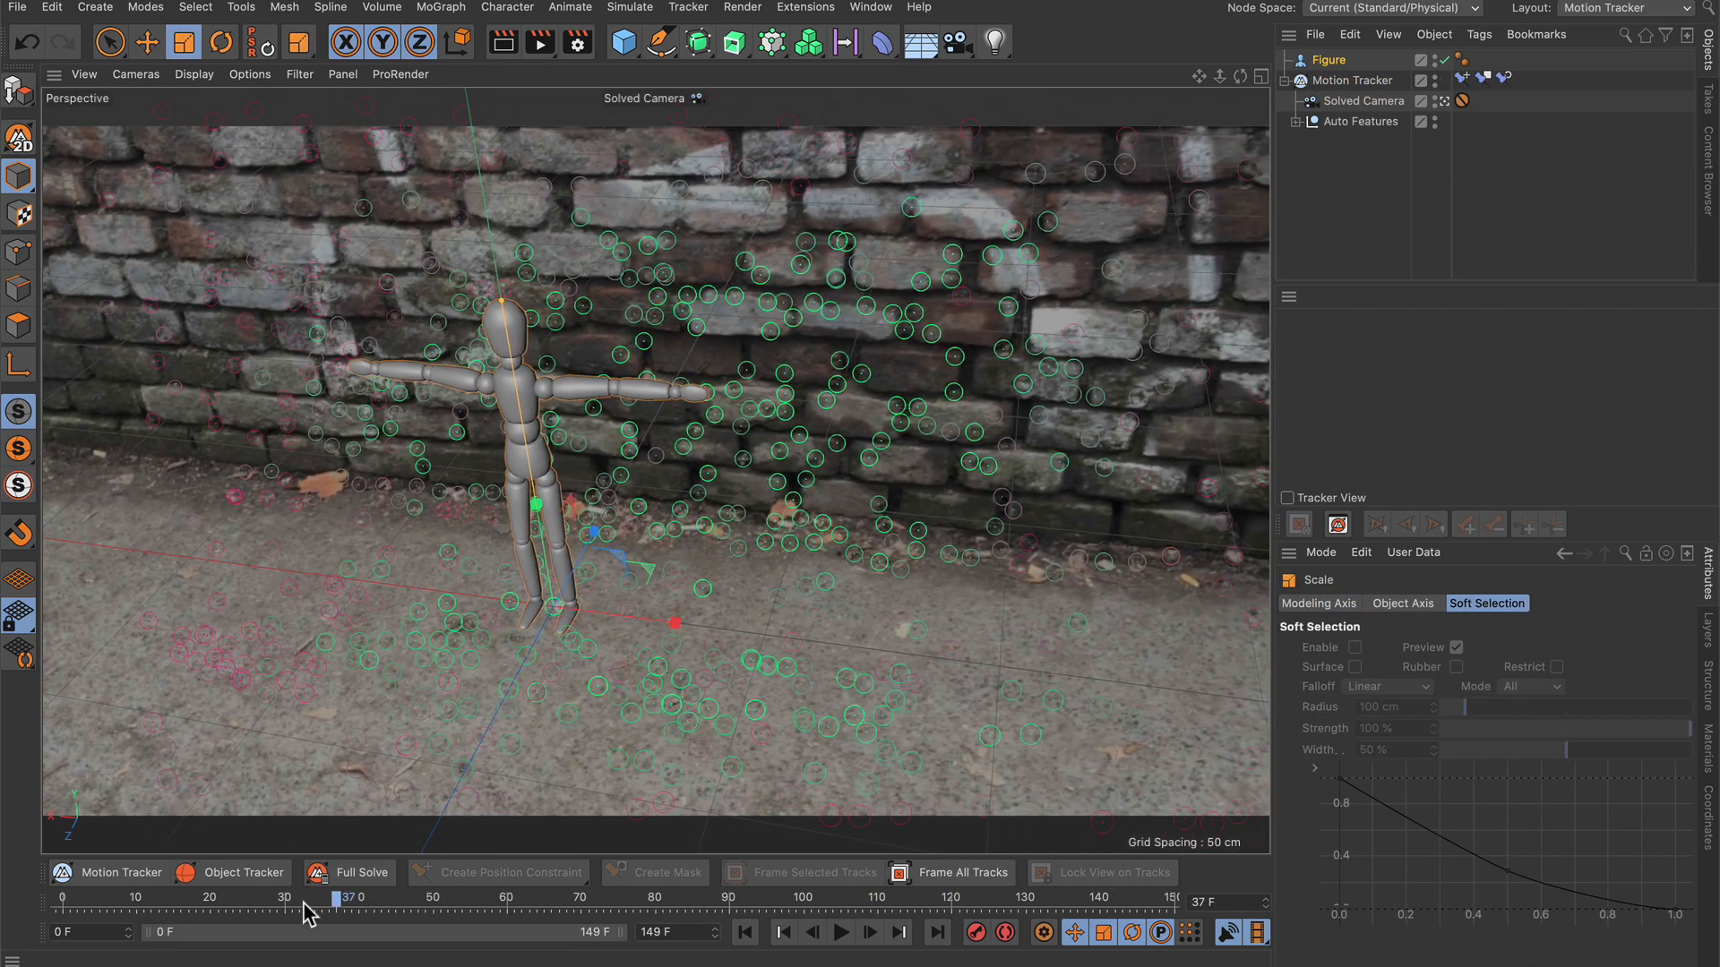
{"action": "left_click_drag", "start_coordinate": [339, 896], "coordinate": [499, 896]}
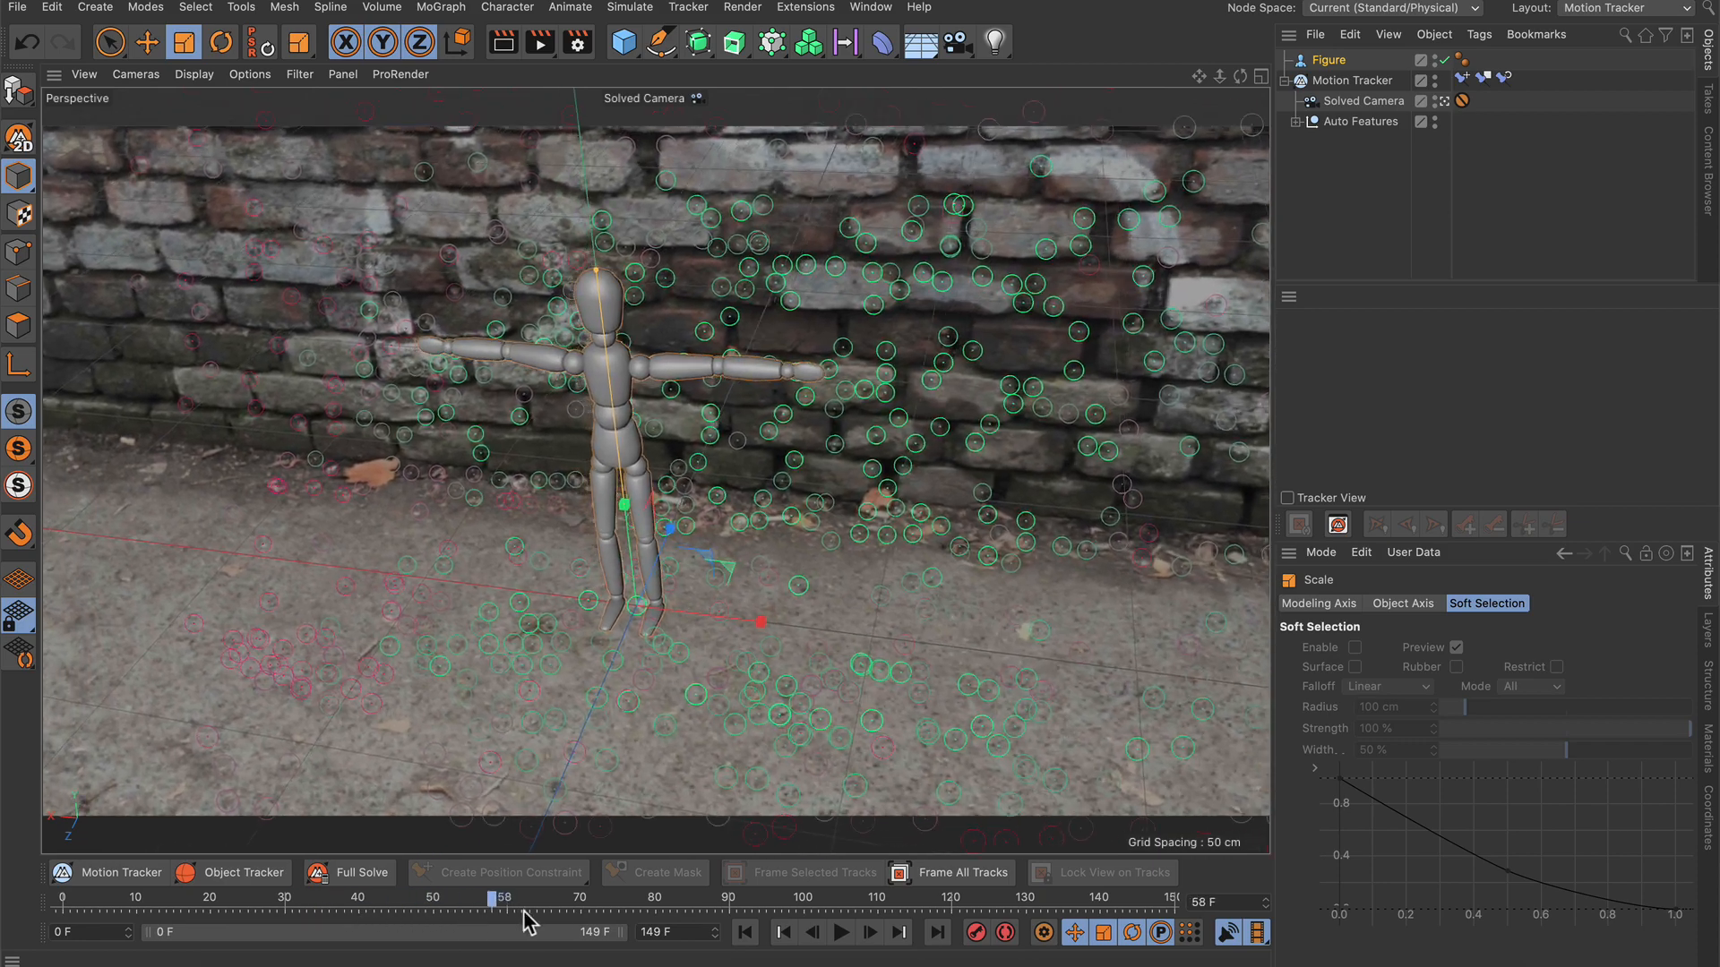